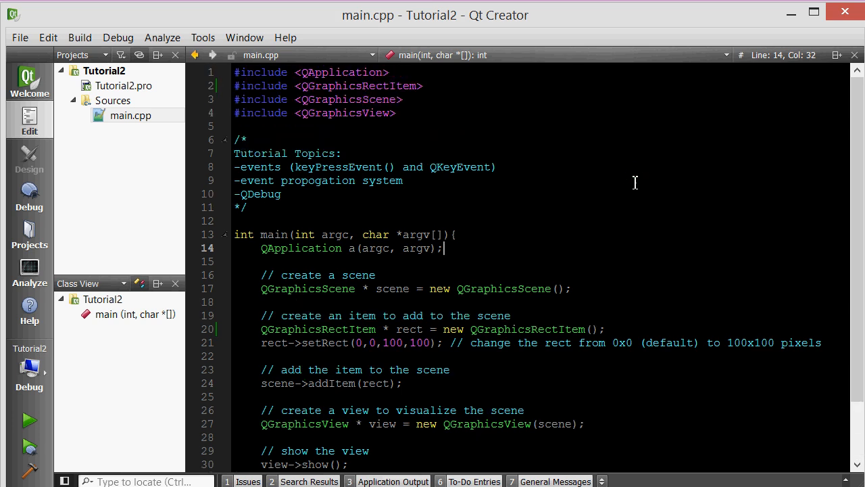
pyautogui.moveTo(549, 200)
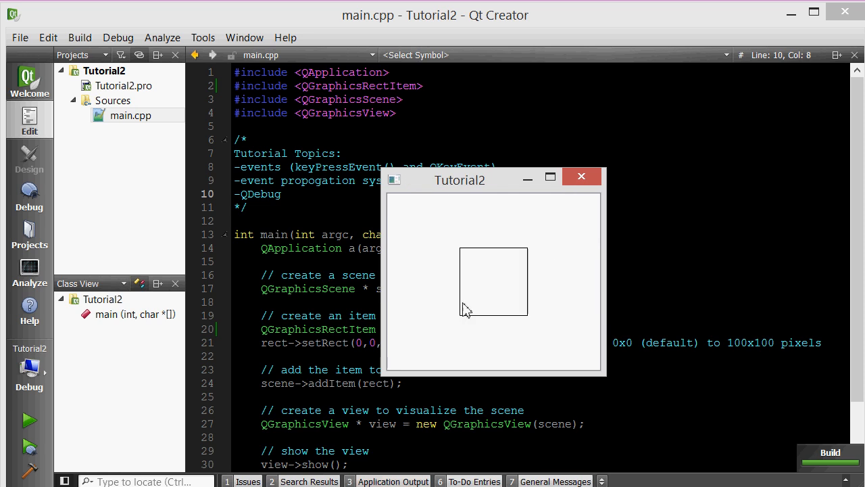
pyautogui.moveTo(519, 325)
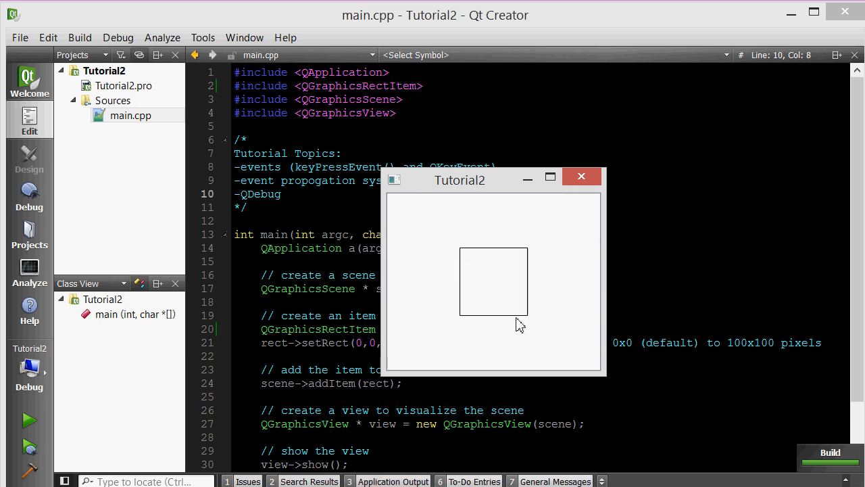
pyautogui.moveTo(560, 348)
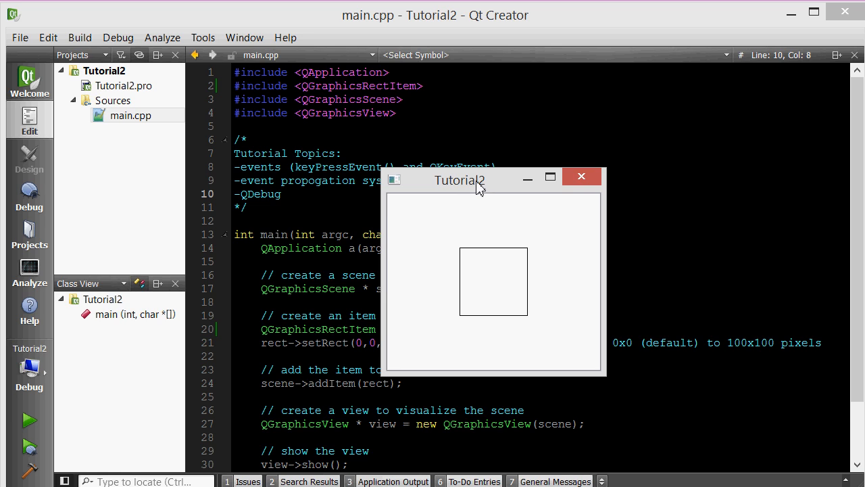
# Highlight the events, keyPressEvent and event propagation topics in main.cpp's comment
pyautogui.moveTo(460, 179); pyautogui.dragTo(443, 168)
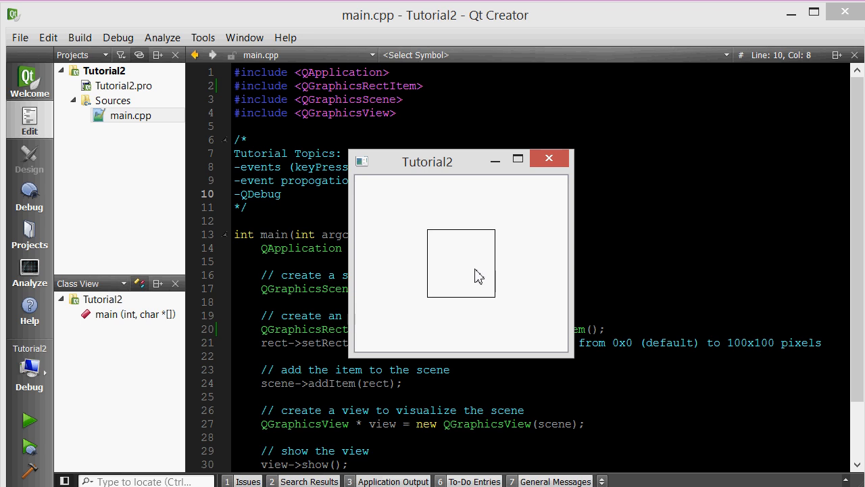
pyautogui.moveTo(475, 273)
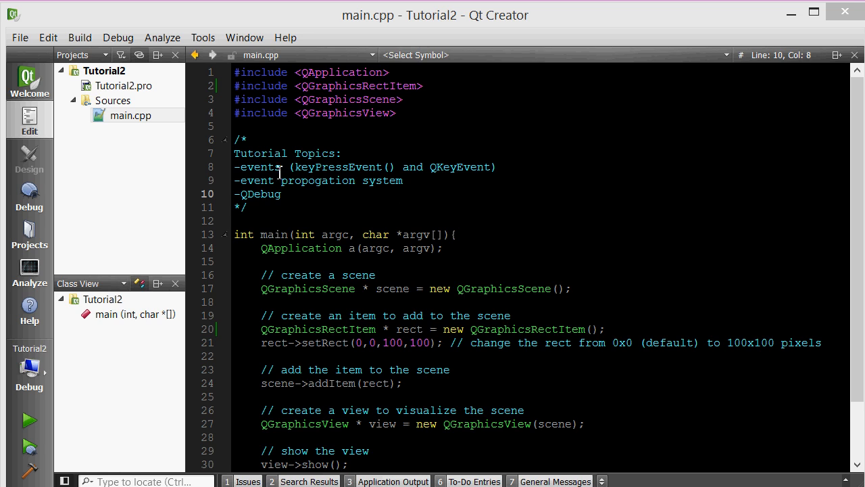
pyautogui.doubleClick(260, 167)
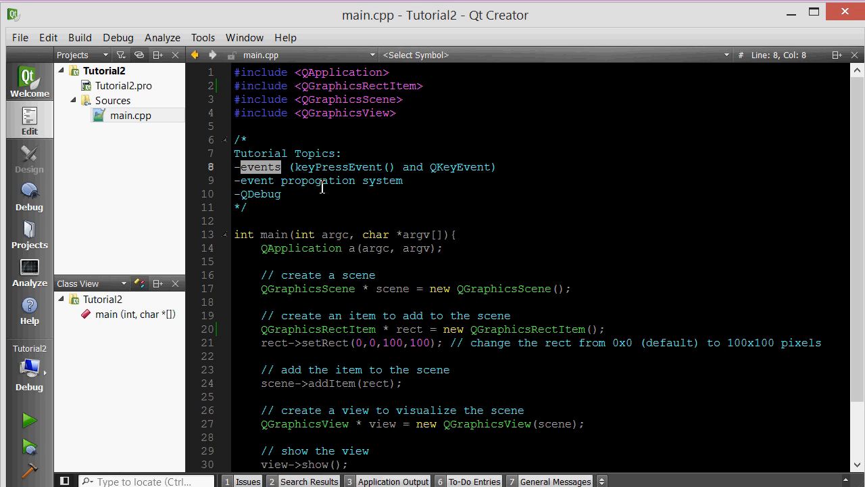
pyautogui.doubleClick(338, 167)
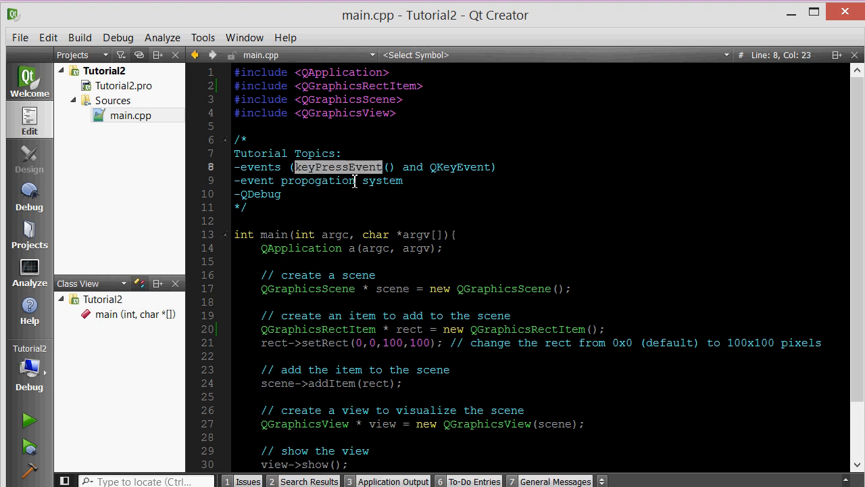
pyautogui.moveTo(358, 181)
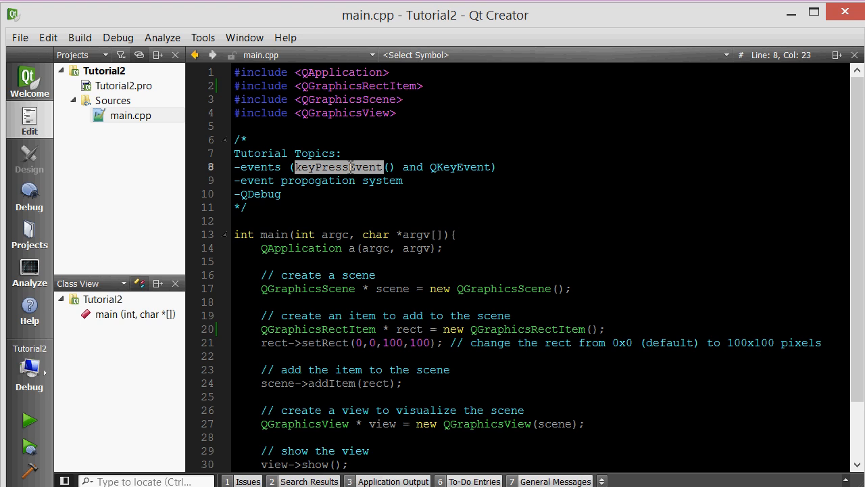
pyautogui.moveTo(455, 170)
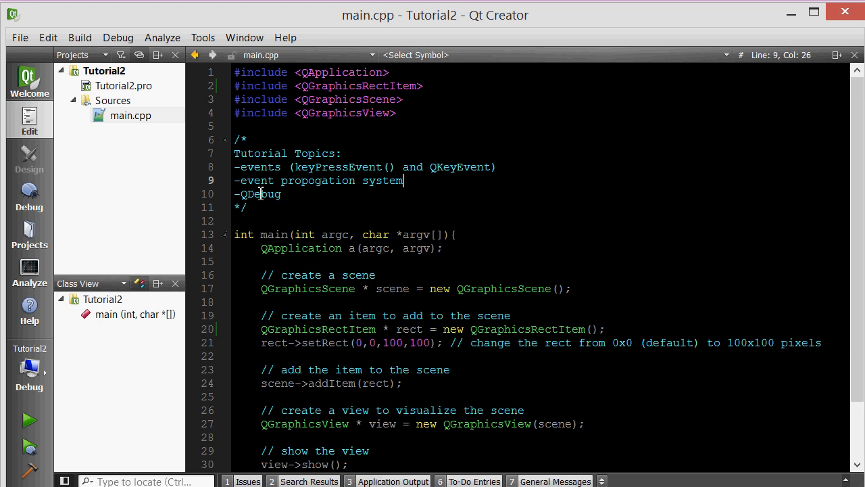
pyautogui.click(281, 194)
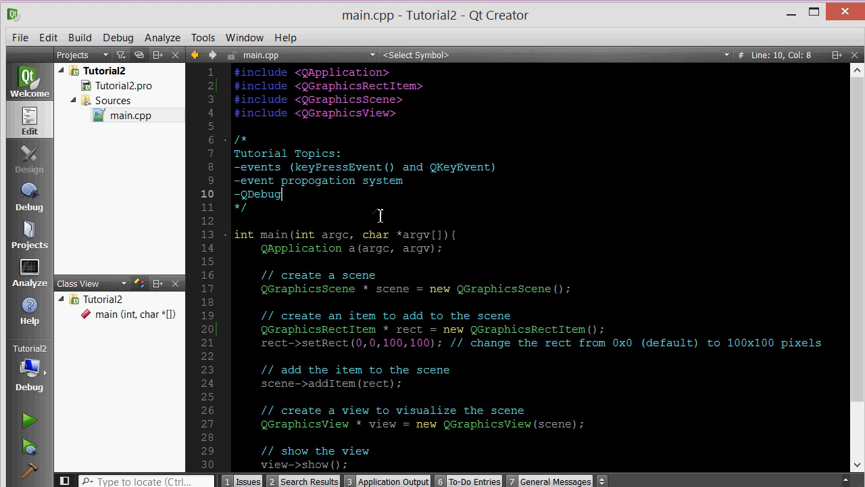
pyautogui.moveTo(471, 206)
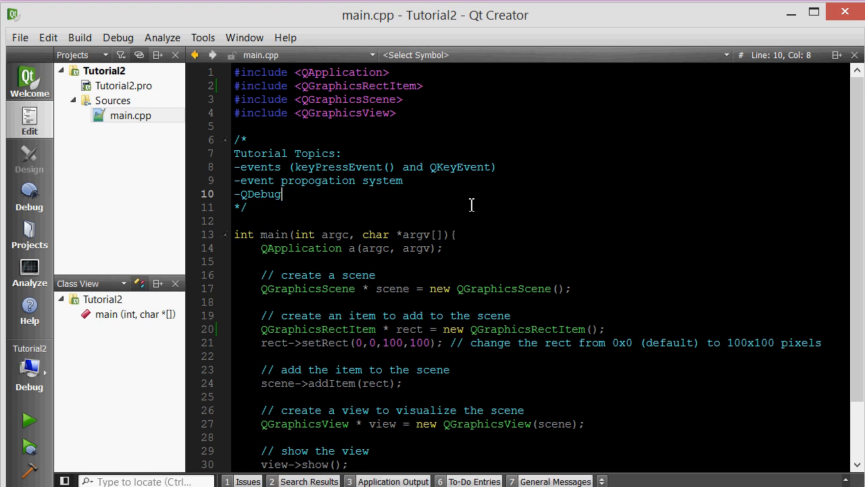
# Create a new C++ Class named MyRect, adding MyRect.h and MyRect.cpp to Tutorial2
pyautogui.click(114, 100)
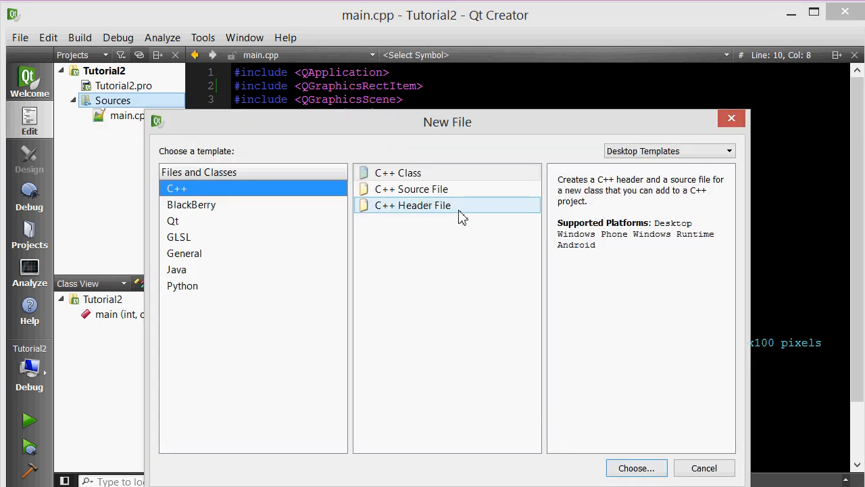
pyautogui.click(635, 468)
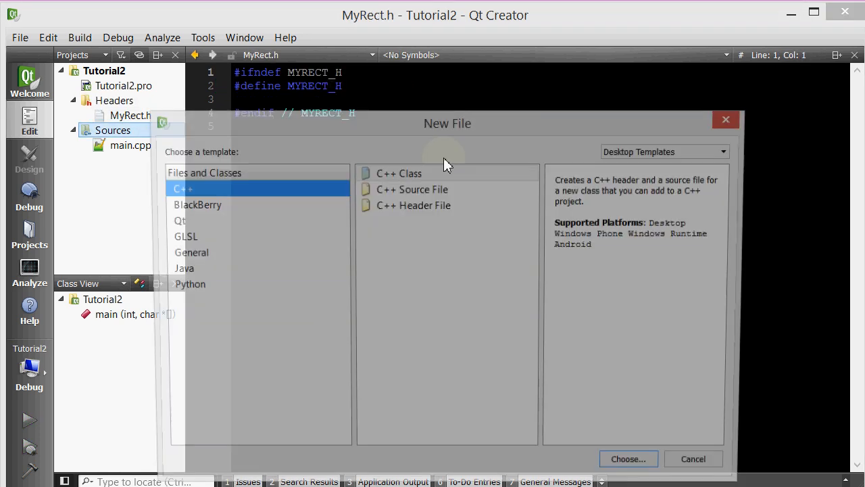
pyautogui.click(627, 458)
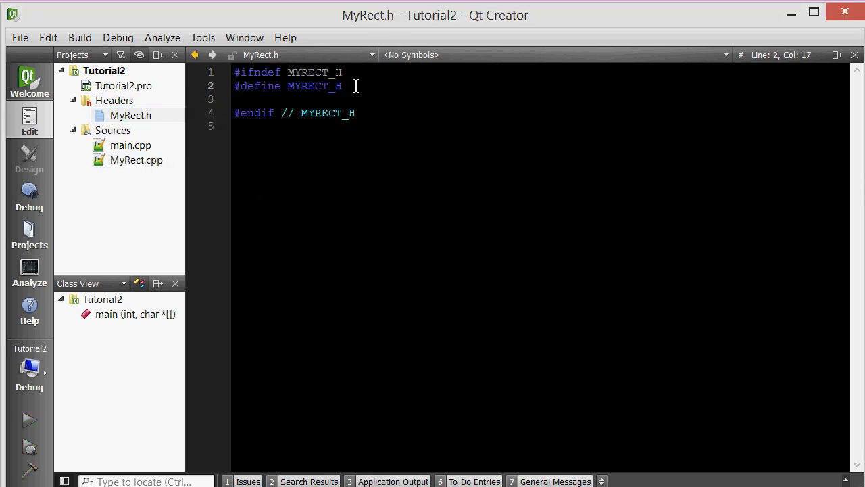
# Declare MyRect as a public QGraphicsRectItem subclass with void keyPressEvent(QKeyEvent*)
pyautogui.write('#include <')
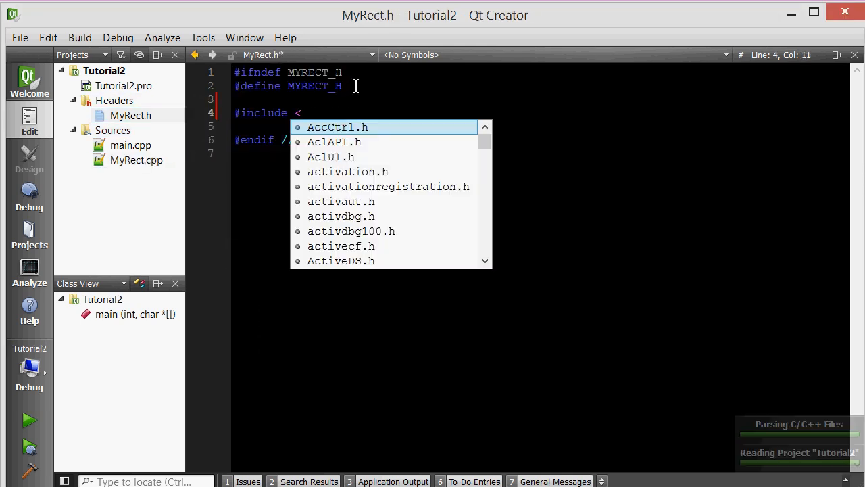
pyautogui.write('QGraphicsRectItem>')
pyautogui.write('class')
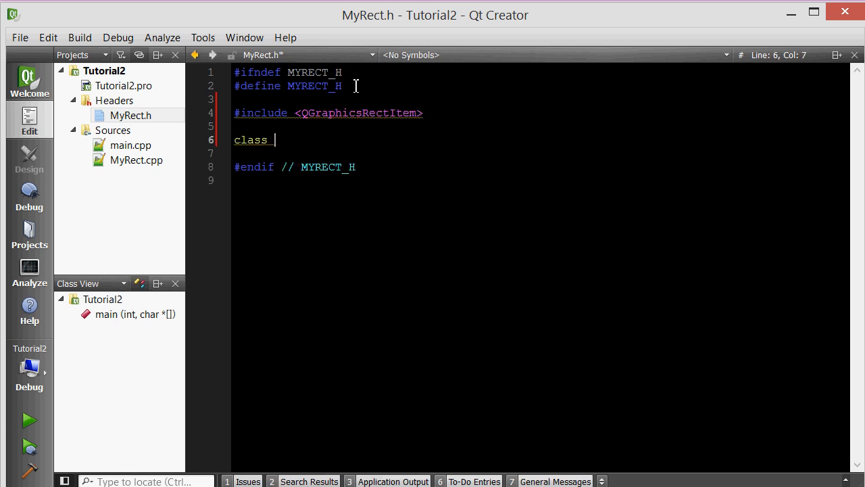
pyautogui.write('MyRe')
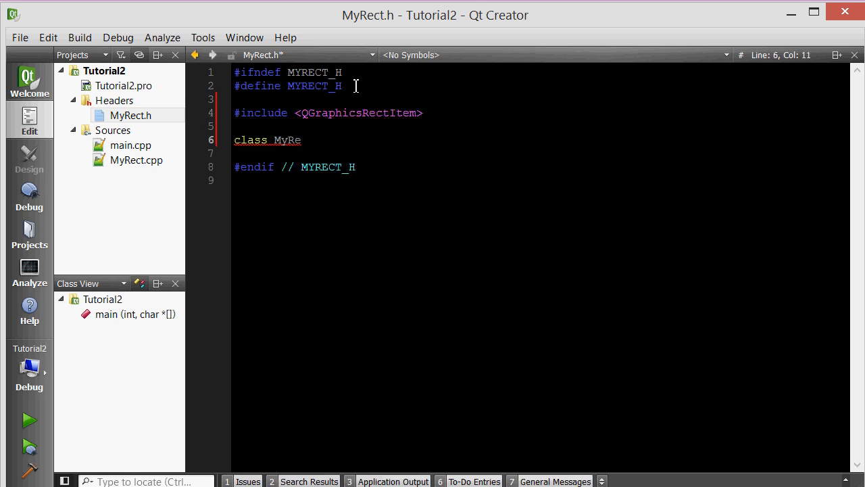
pyautogui.write('ct: public QGraphicsRectItem{')
pyautogui.click(541, 153)
pyautogui.write('public:')
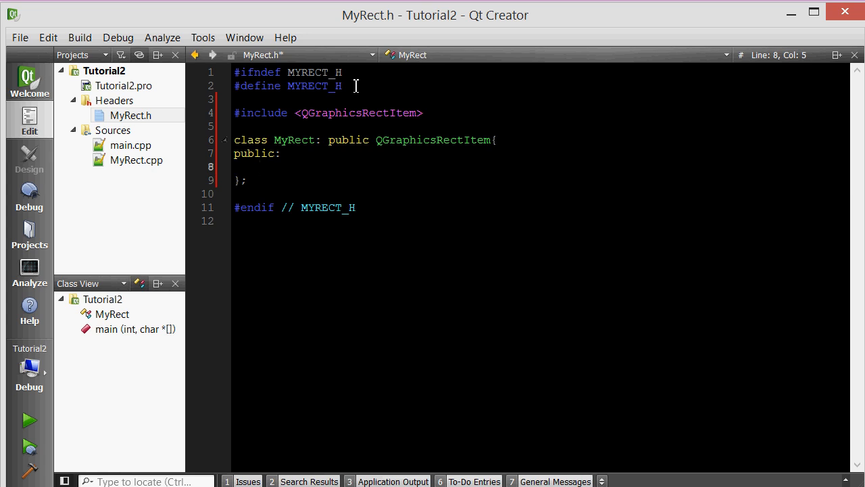
pyautogui.write('void keyPressEvent(Q);')
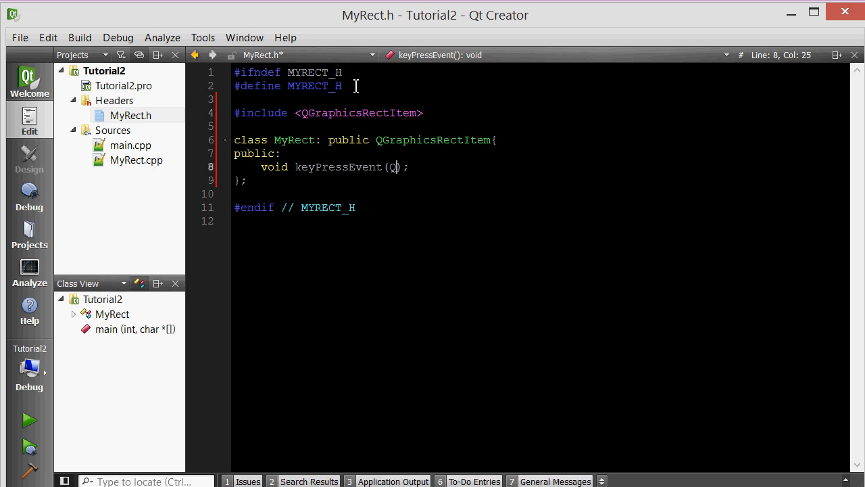
pyautogui.write('KeyEvent * event')
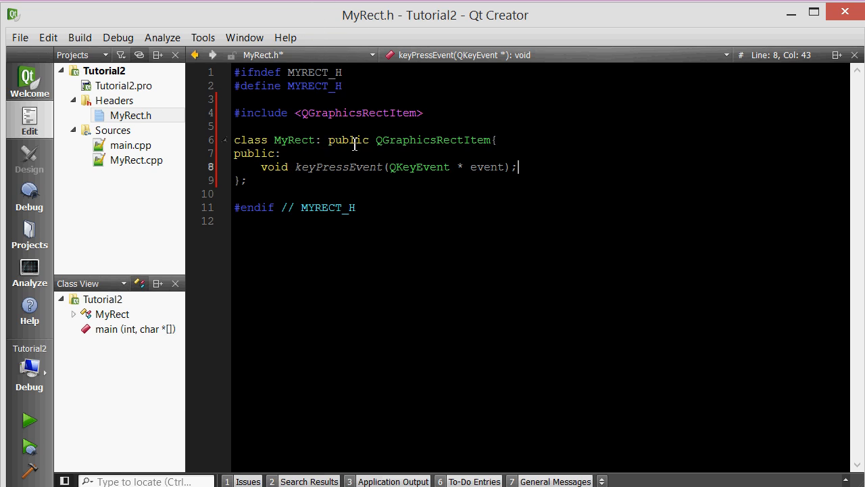
# Generate an empty keyPressEvent definition in MyRect.cpp via Refactor > Add Definition
pyautogui.doubleClick(338, 168)
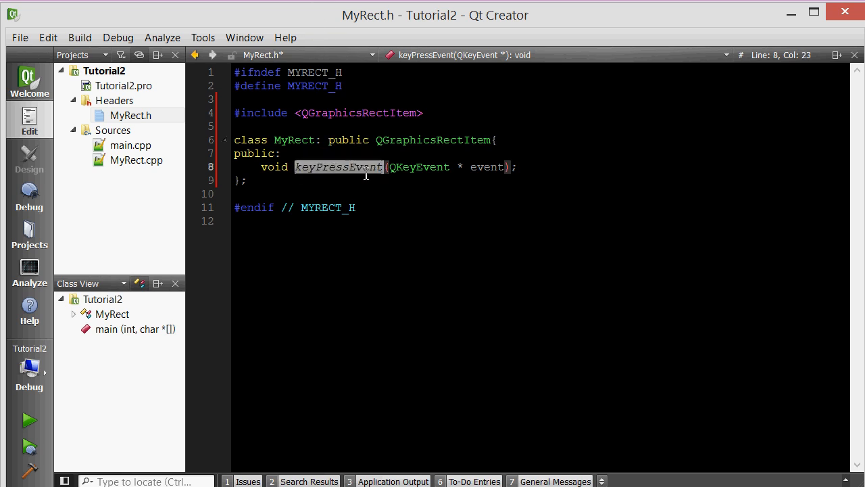
pyautogui.click(303, 140)
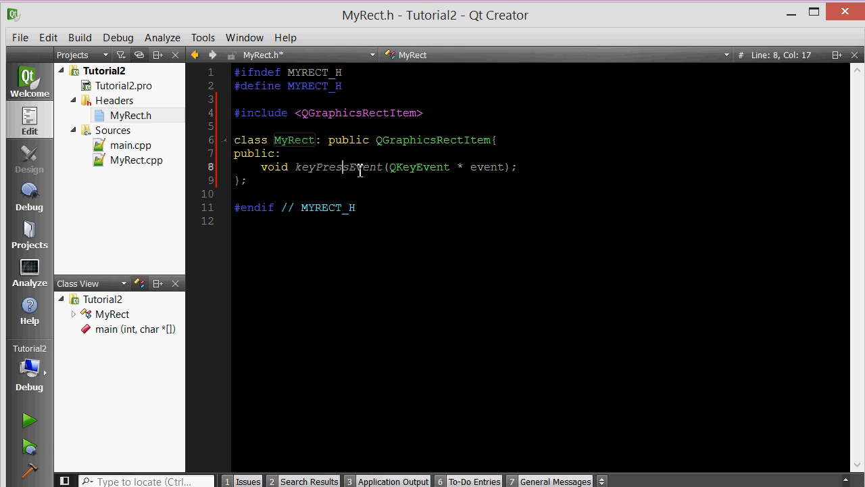
pyautogui.moveTo(408, 168)
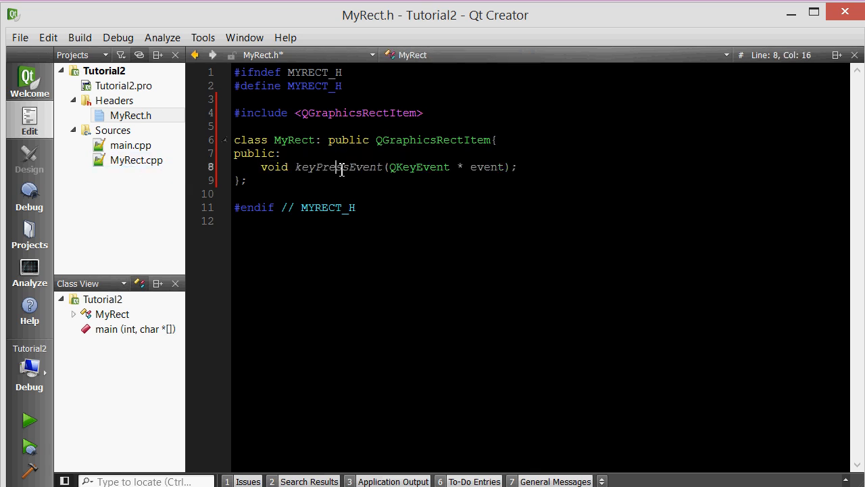
pyautogui.rightClick(340, 168)
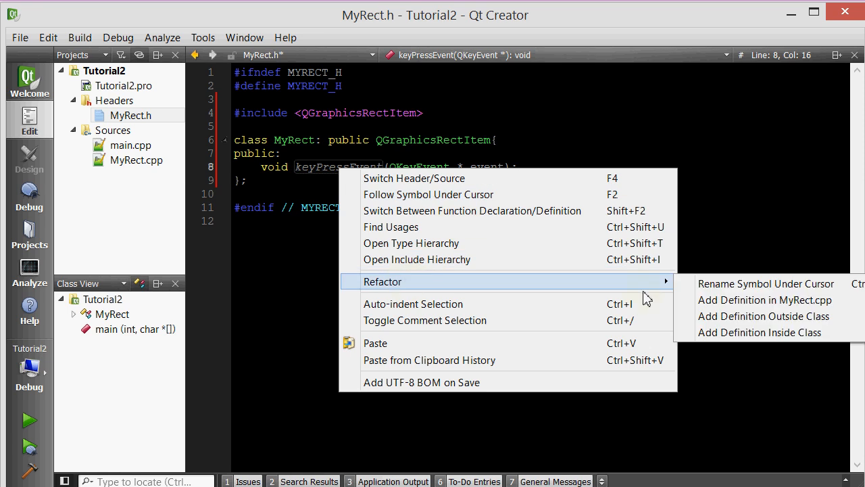
pyautogui.moveTo(779, 300)
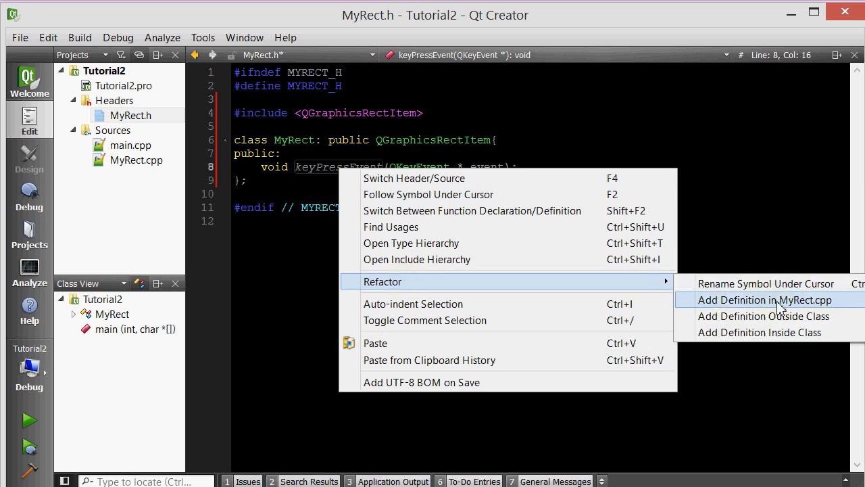
pyautogui.click(774, 300)
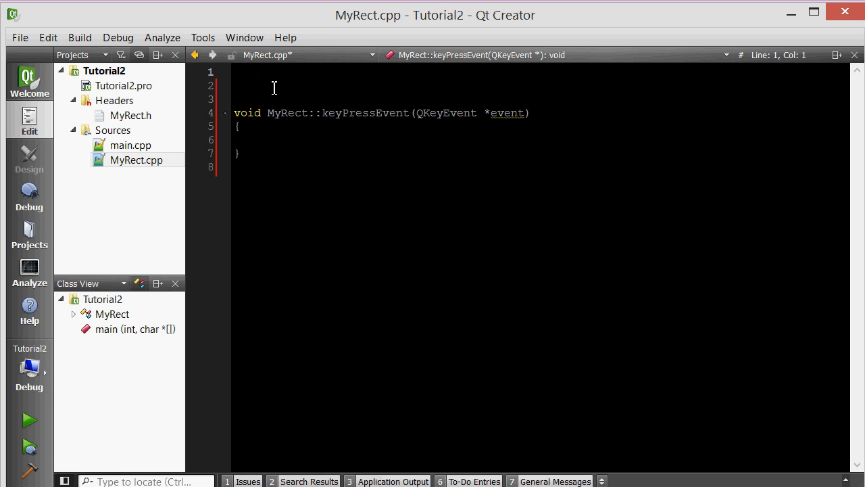
# Include "MyRect.h" and <QDebug> at the top of MyRect.cpp
pyautogui.write('#')
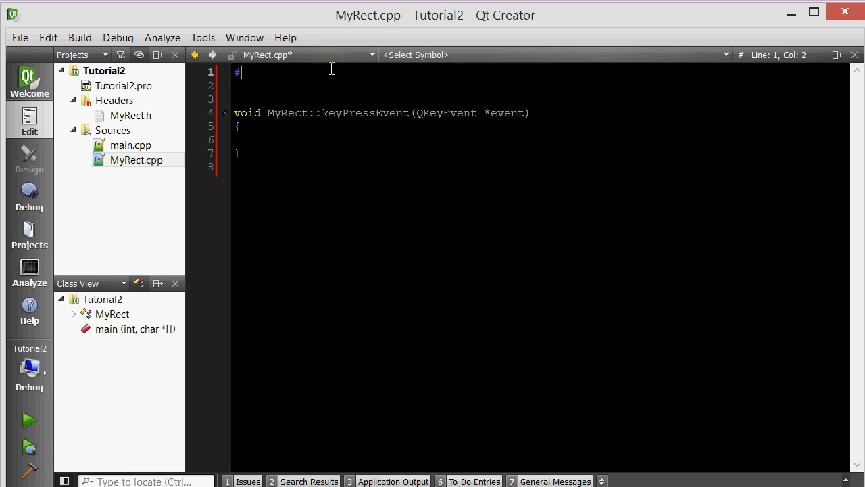
pyautogui.write('include ""')
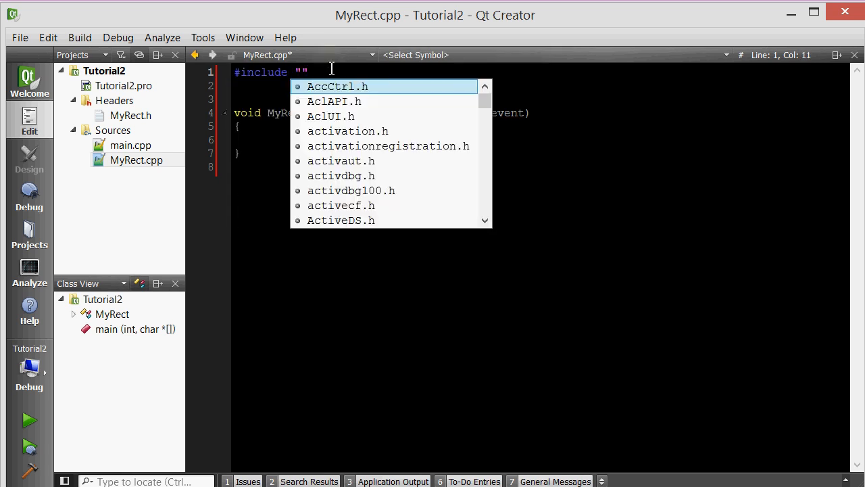
pyautogui.write('MyRect.h')
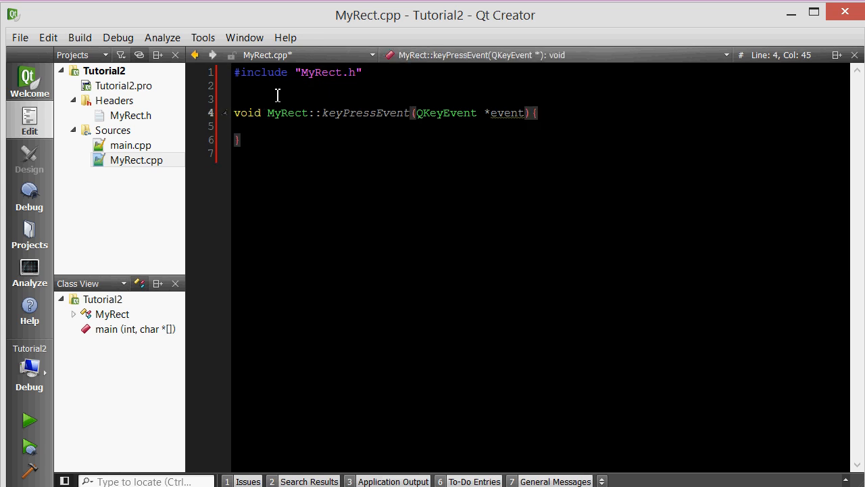
pyautogui.doubleClick(364, 113)
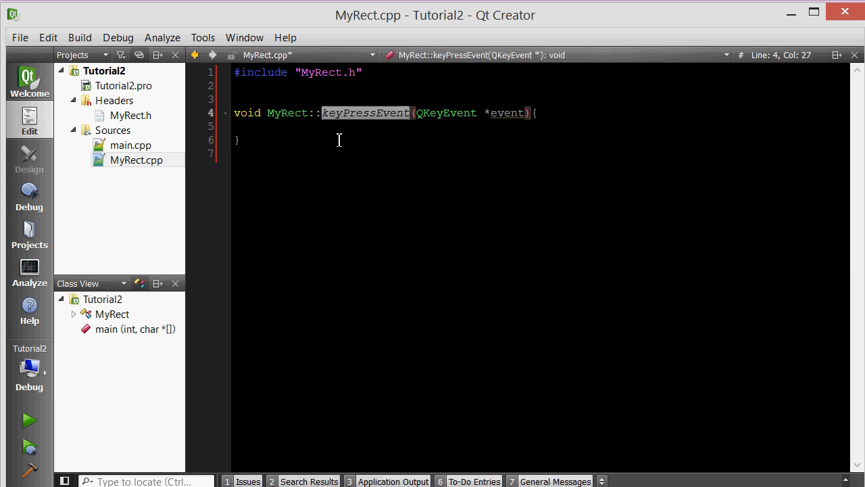
pyautogui.click(270, 100)
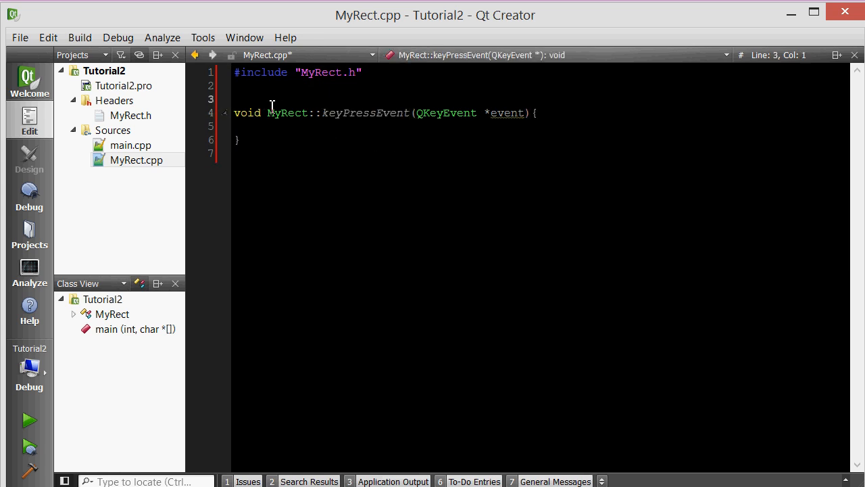
pyautogui.write('#i')
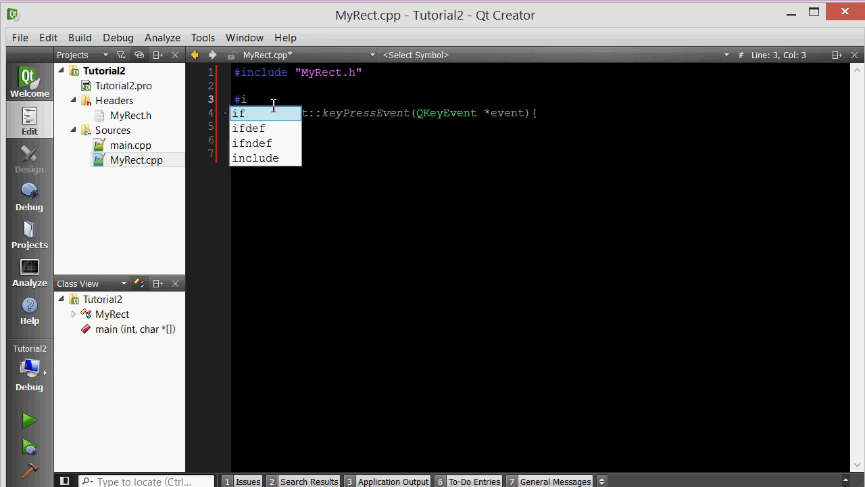
pyautogui.write('nclude <QDebug>')
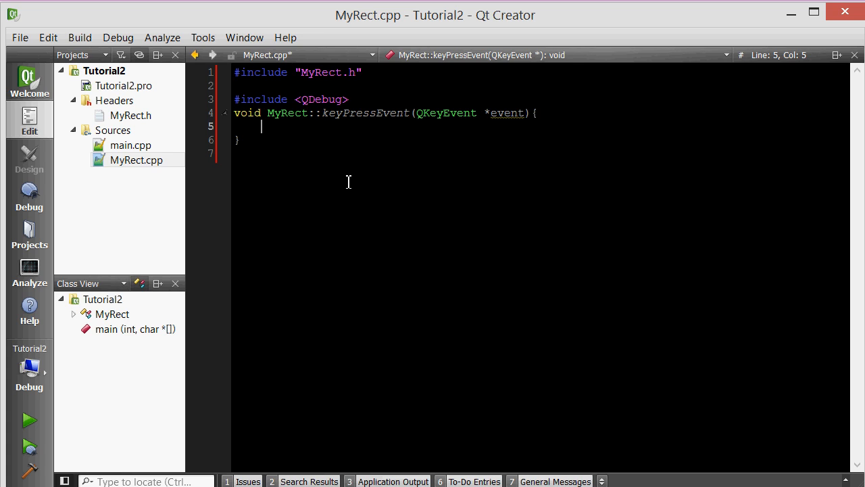
# Write qDebug() << "MyRect knows that you pressed a key"; inside keyPressEvent
pyautogui.write('qDeb')
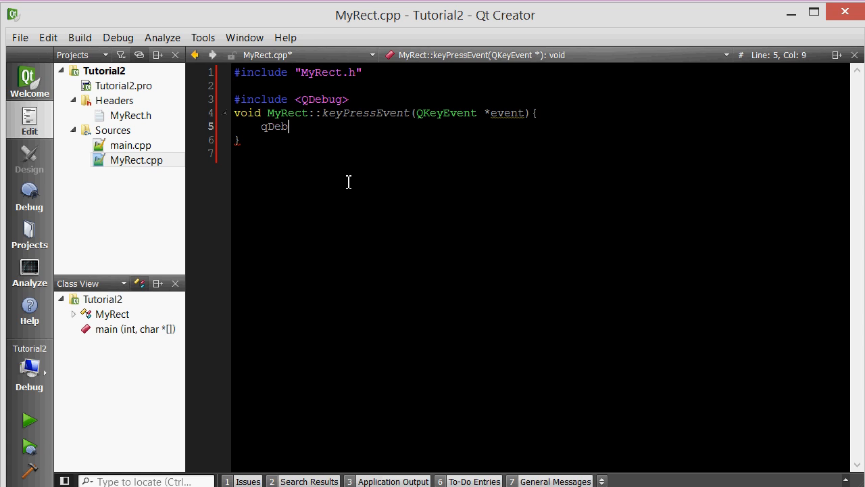
pyautogui.write('ug() <<')
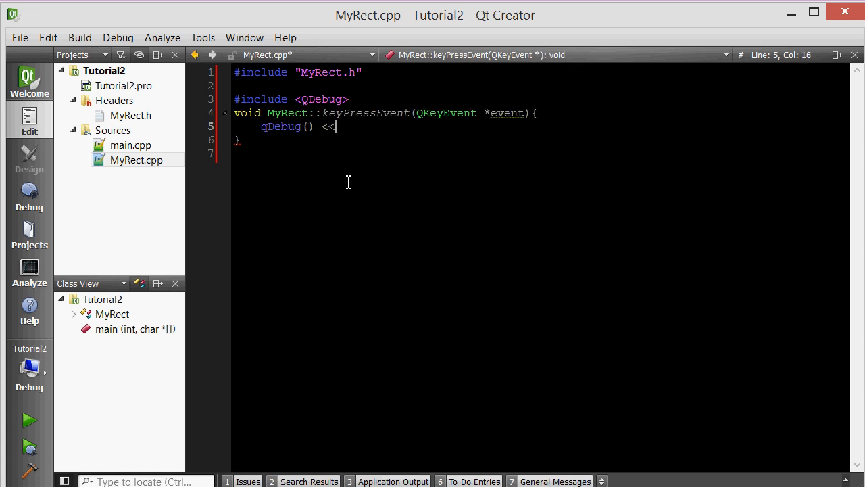
pyautogui.write('""')
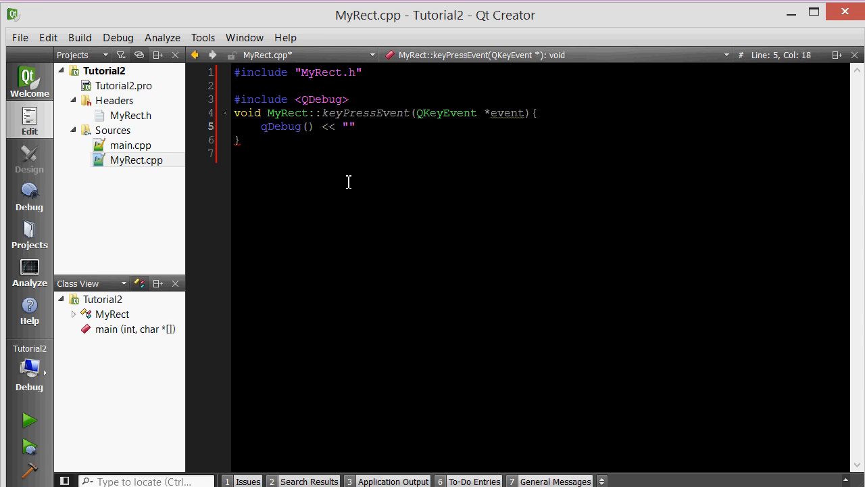
pyautogui.write('MyRect')
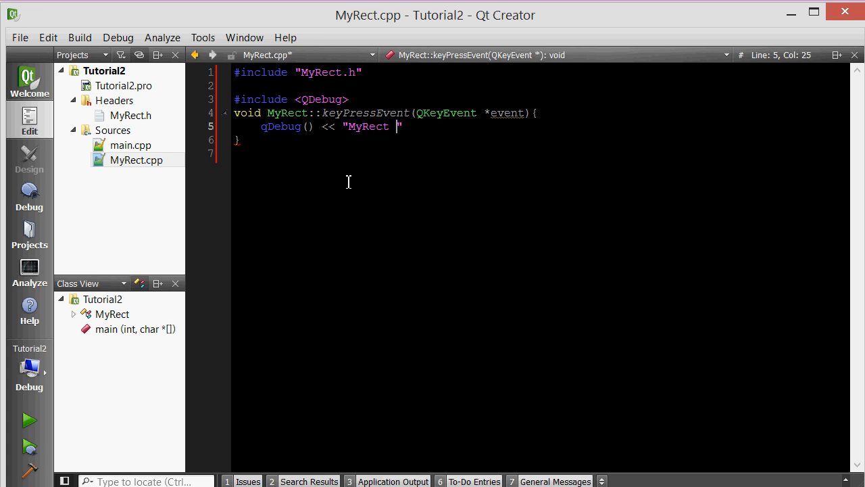
pyautogui.write('knows that you pre')
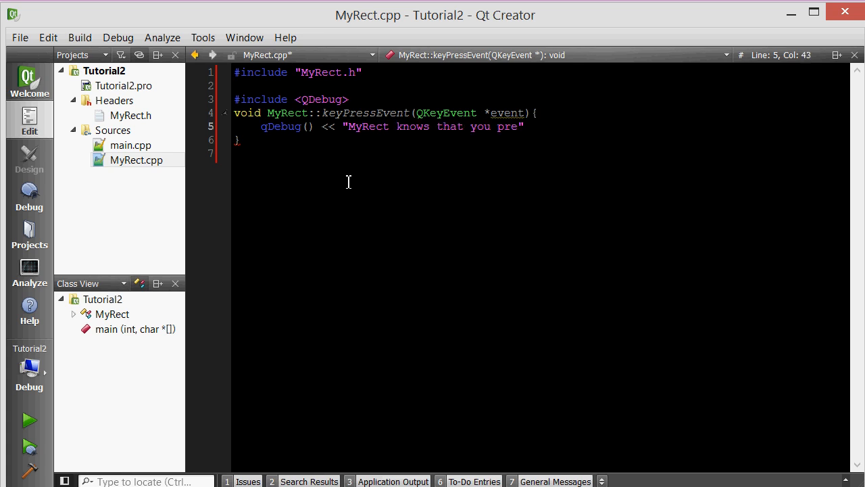
pyautogui.write('ssed a key')
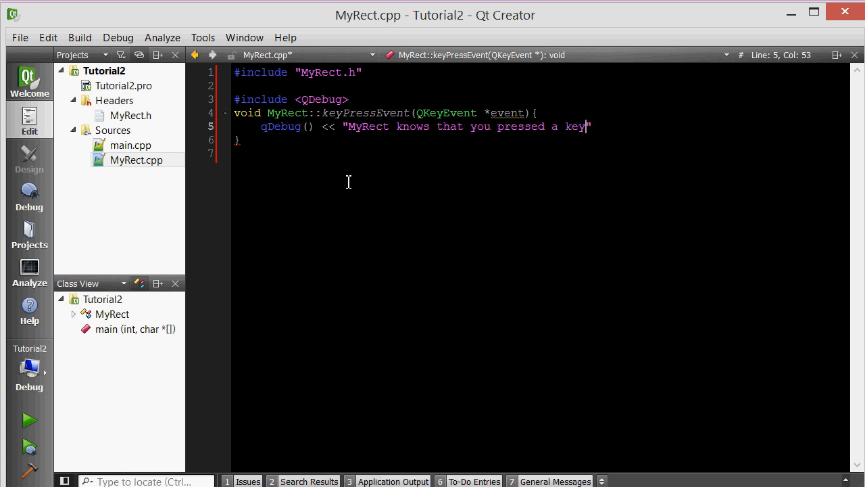
pyautogui.write(';')
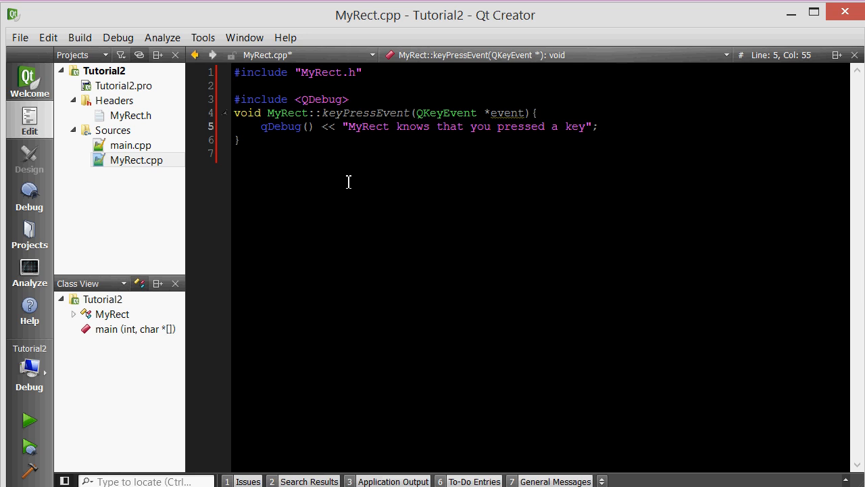
pyautogui.click(130, 144)
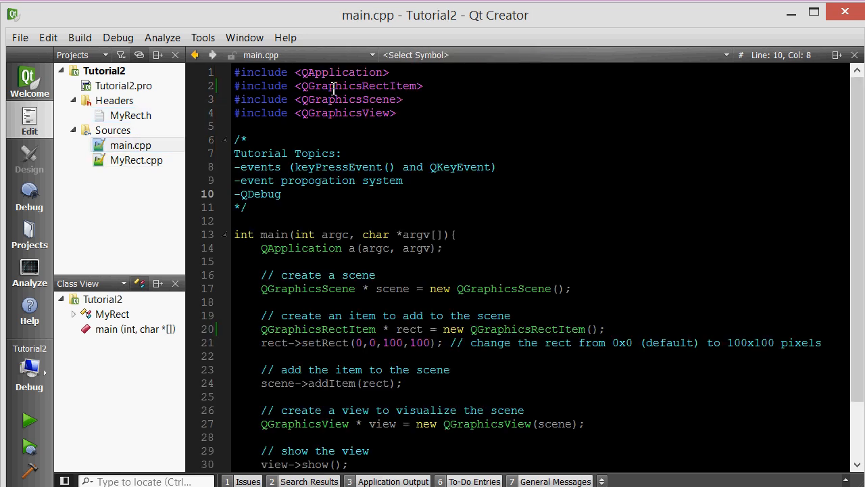
# Replace the QGraphicsRectItem include with "MyRect.h" and retarget the rect declaration to MyRect
pyautogui.doubleClick(358, 86)
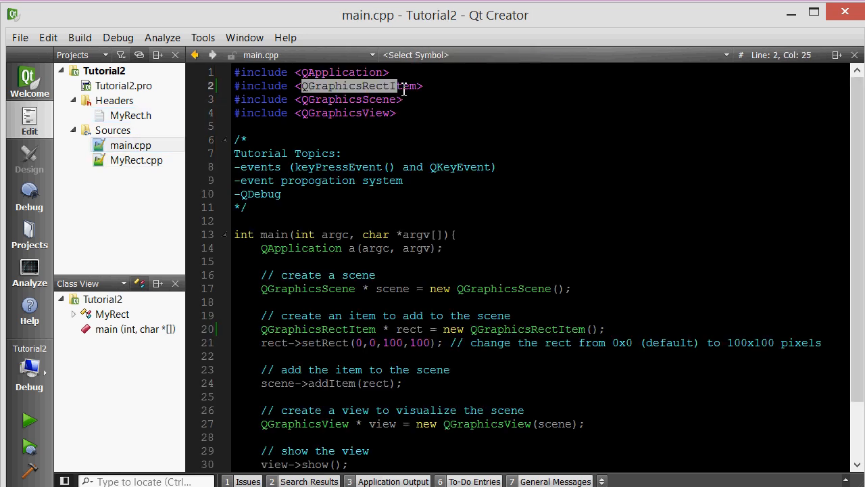
pyautogui.press('Delete')
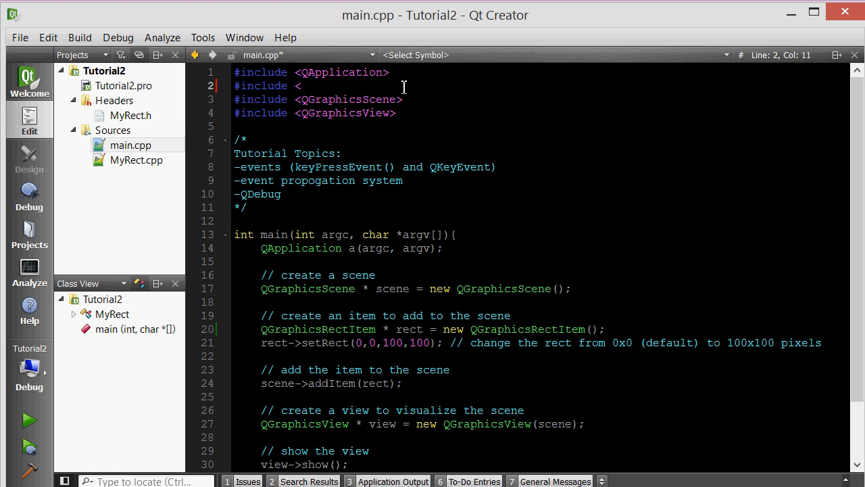
pyautogui.write('"MyR')
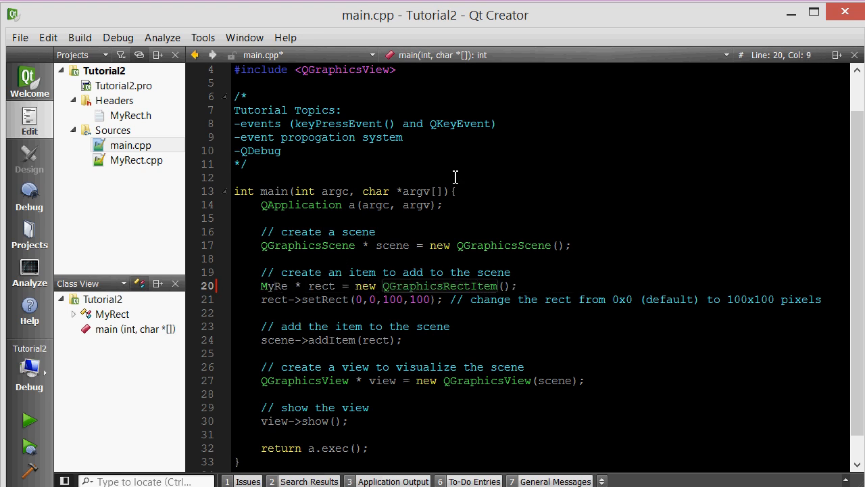
pyautogui.doubleClick(281, 285)
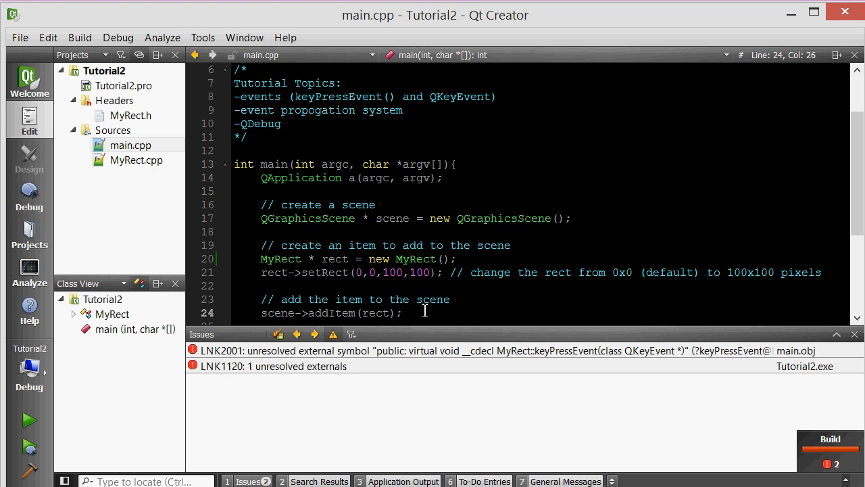
pyautogui.moveTo(256, 358)
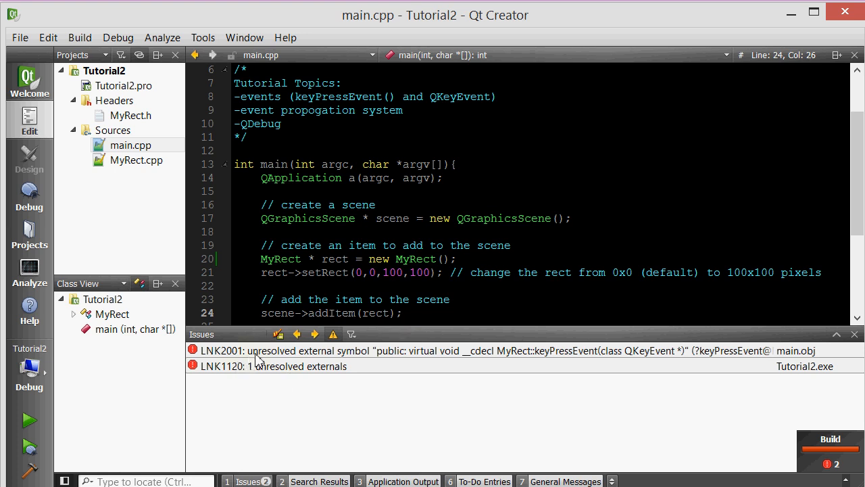
pyautogui.moveTo(165, 240)
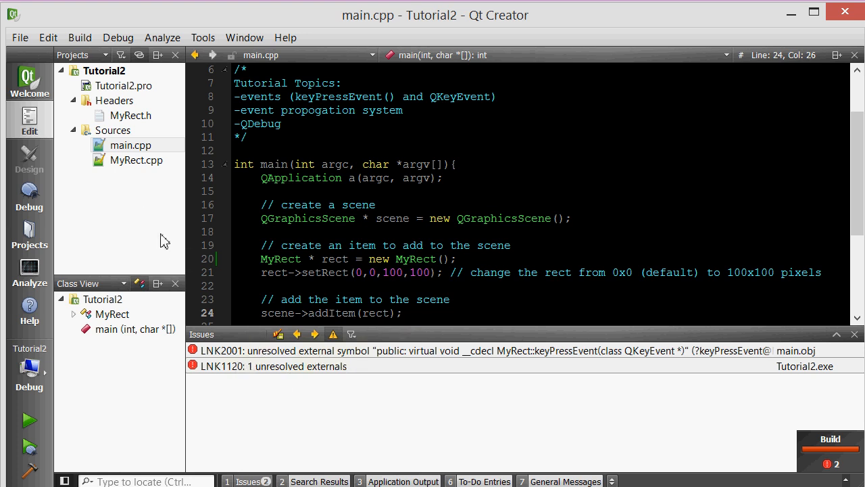
pyautogui.moveTo(129, 115)
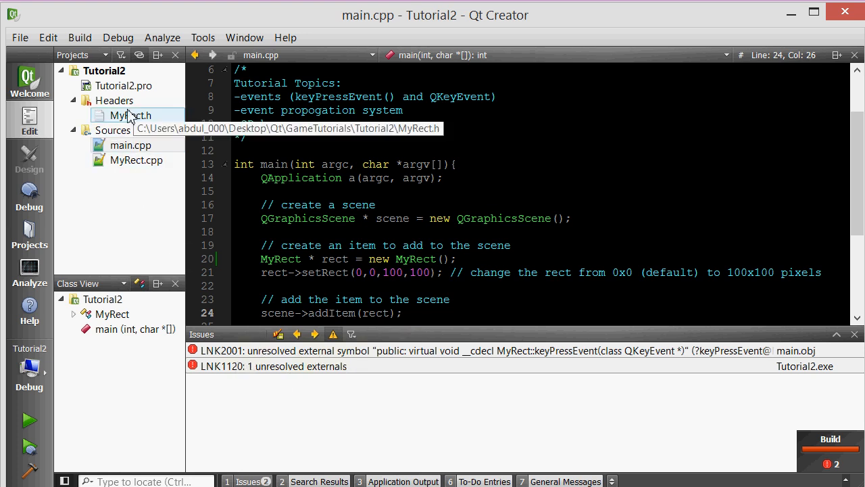
pyautogui.click(79, 38)
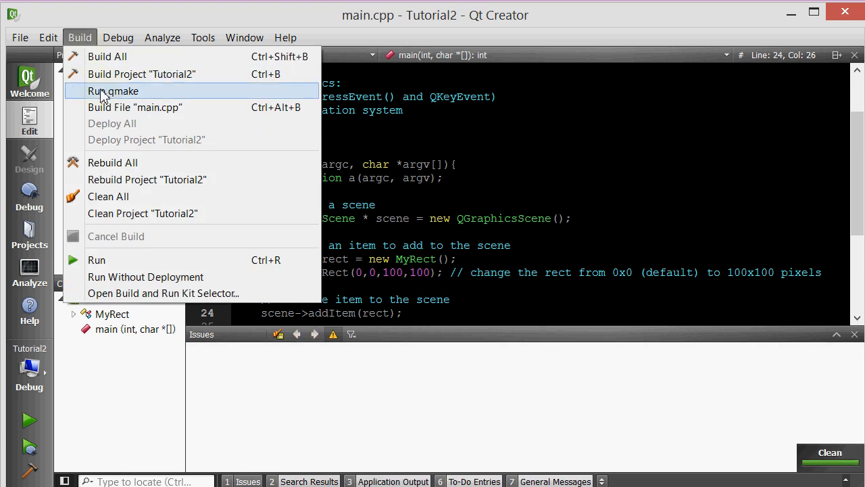
pyautogui.click(112, 91)
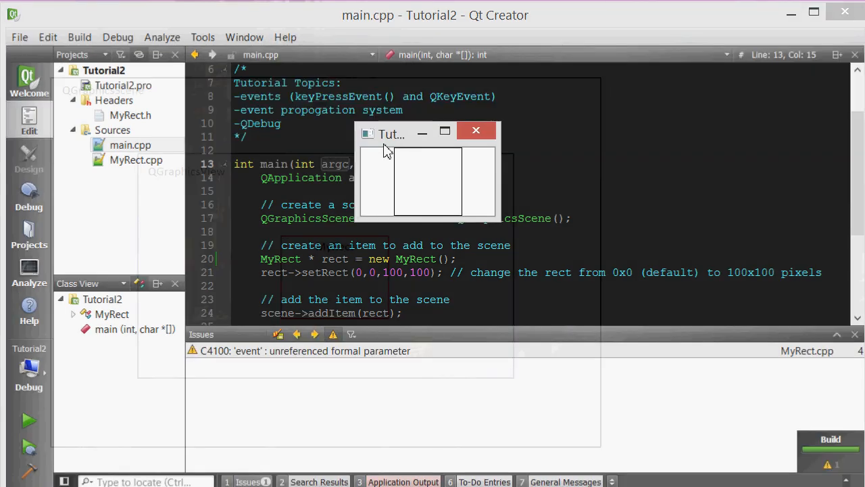
pyautogui.click(476, 130)
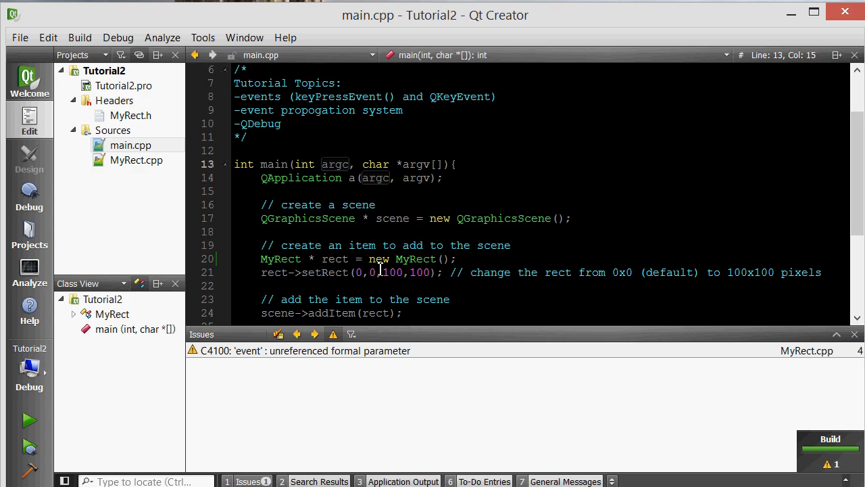
pyautogui.click(26, 419)
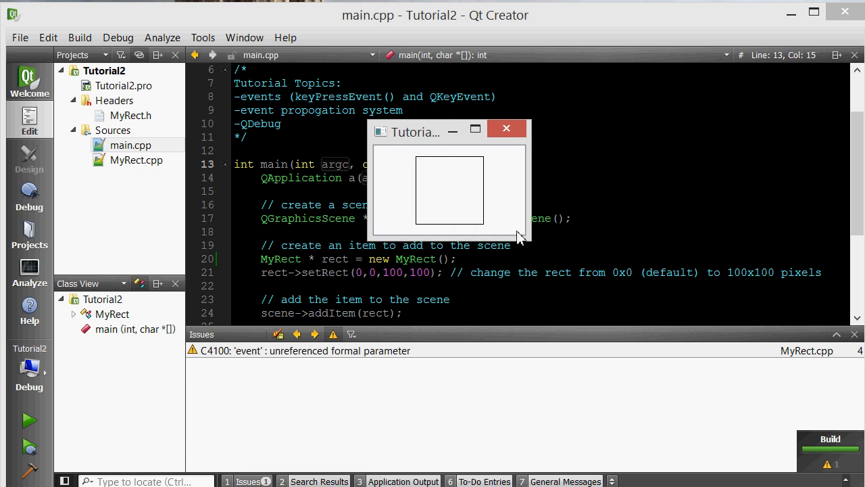
pyautogui.moveTo(509, 237)
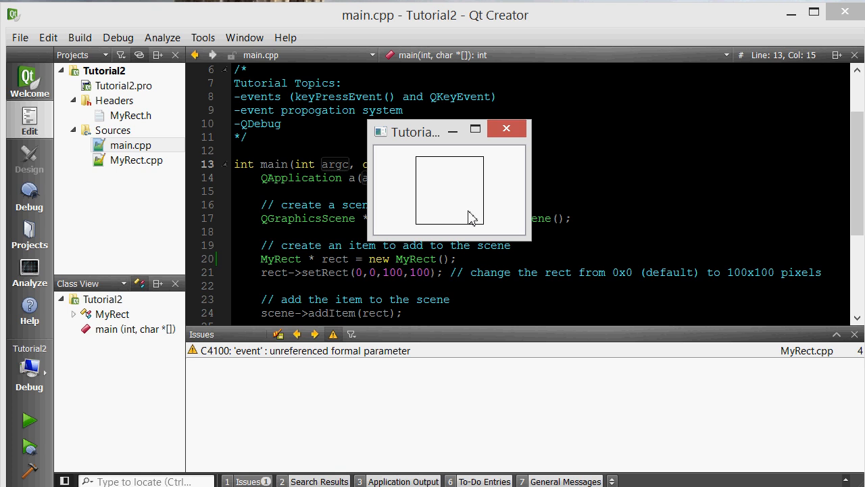
pyautogui.moveTo(462, 216)
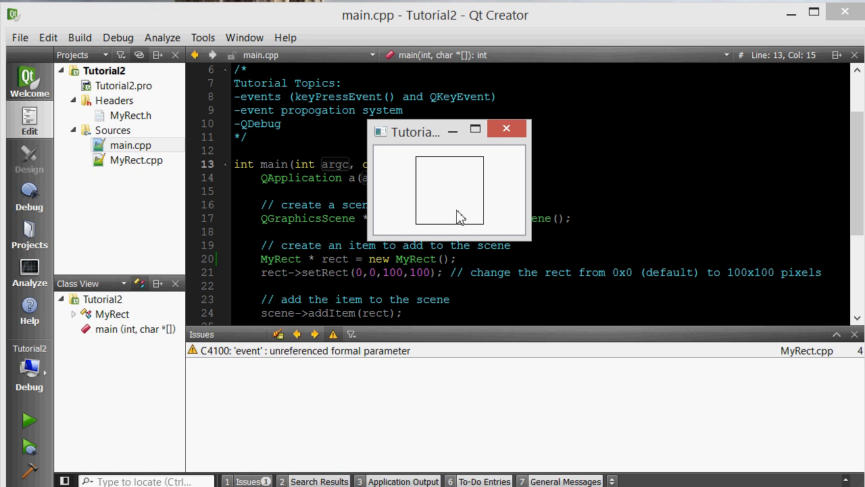
pyautogui.click(507, 128)
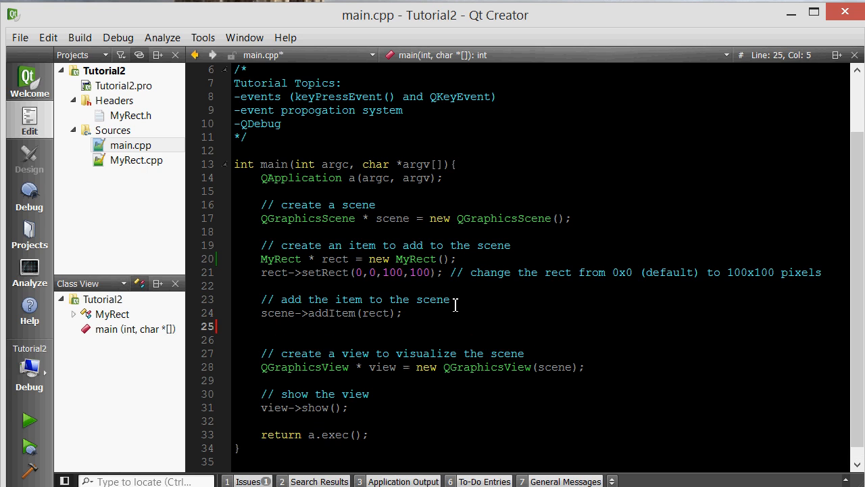
# Add rect->setFlag(QGraphicsItem::ItemIsFocusable); under a 'make rect focusable' comment
pyautogui.write('// make')
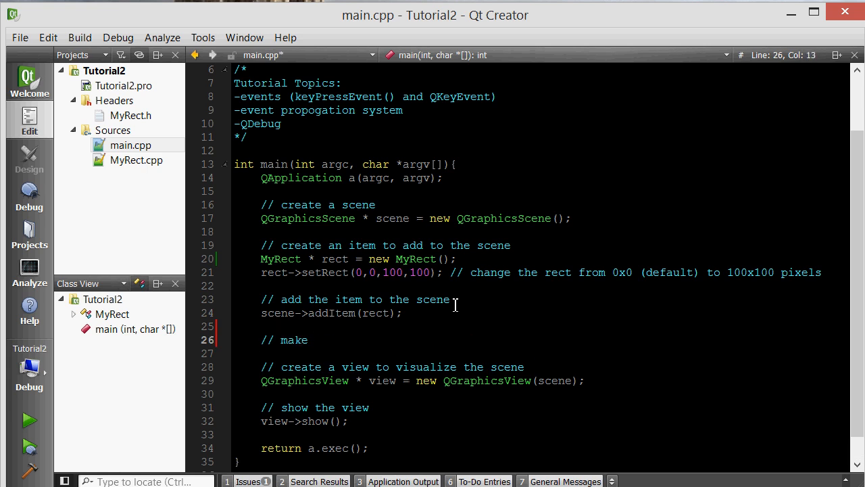
pyautogui.write('rect focusable')
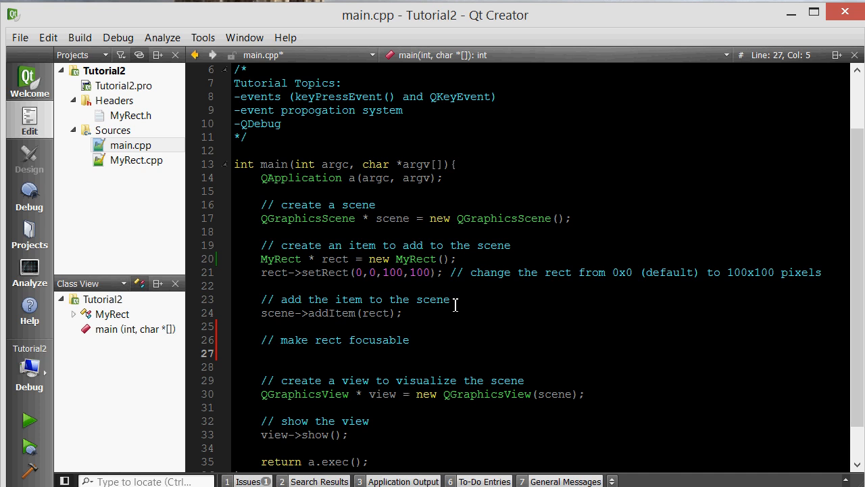
pyautogui.write('rect')
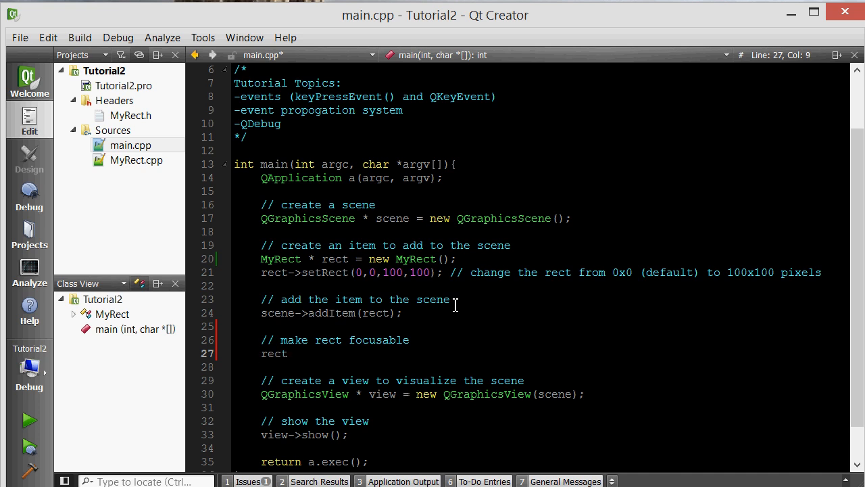
pyautogui.write('->setF')
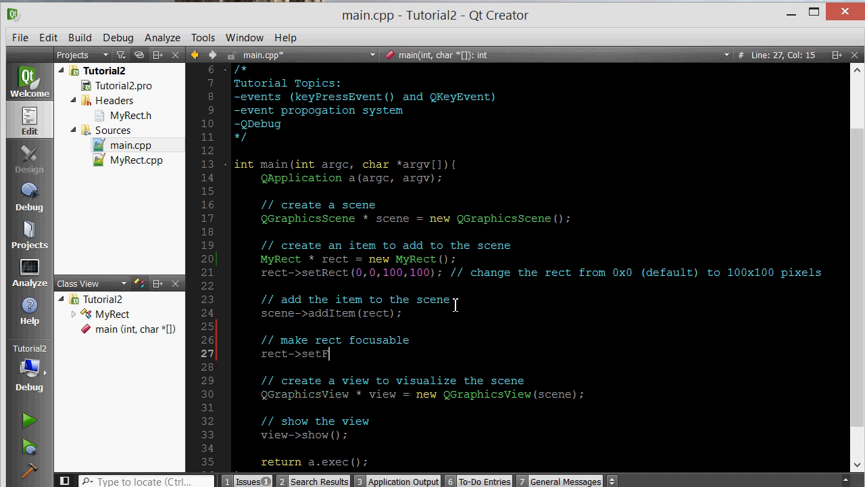
pyautogui.write('lag()')
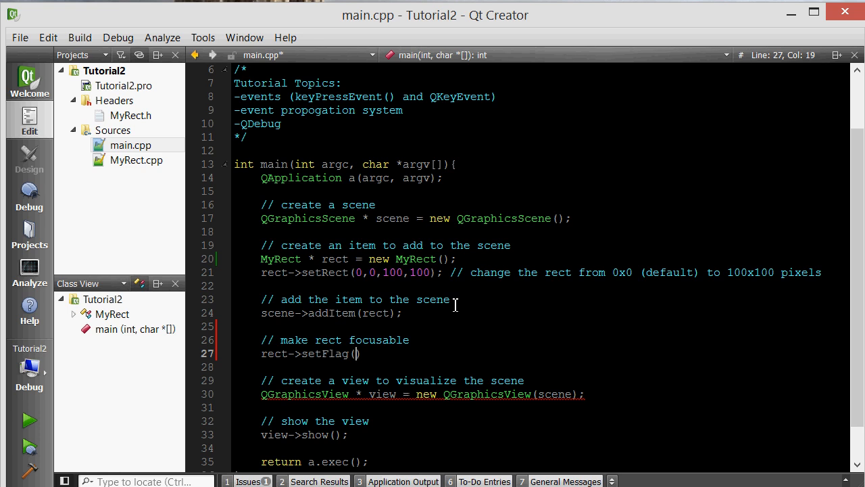
pyautogui.write('QGraphicsItem::')
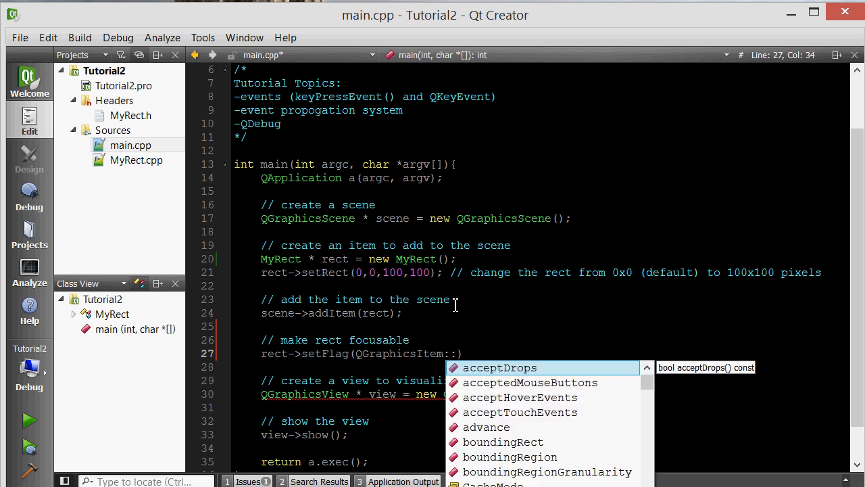
pyautogui.write('ItemIsFocusable')
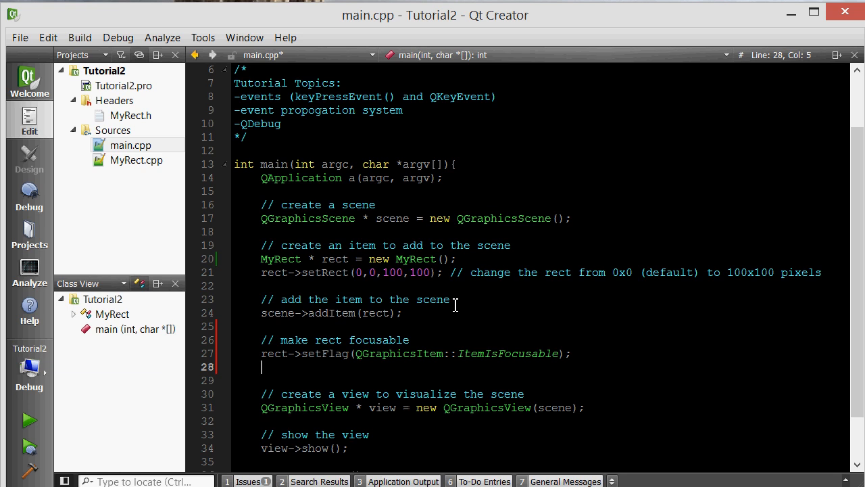
# Add rect->setFocus(); so the rect receives key presses
pyautogui.write('rect->setFoc')
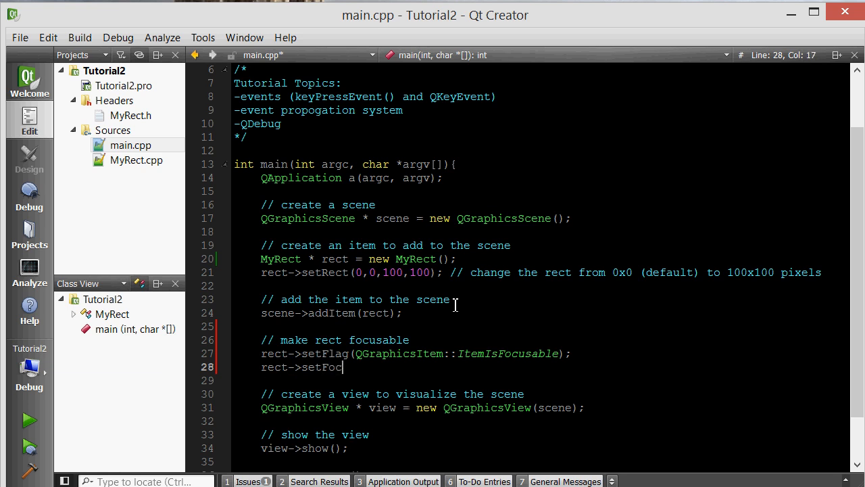
pyautogui.write('us();')
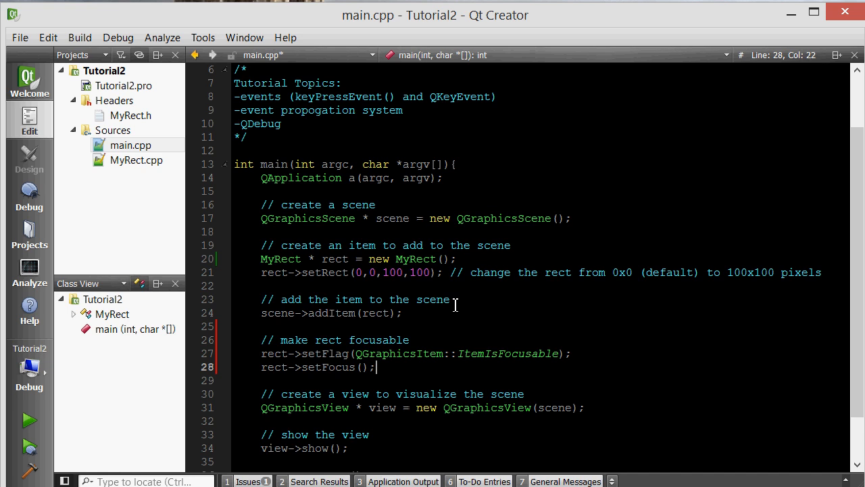
pyautogui.scroll(-3)
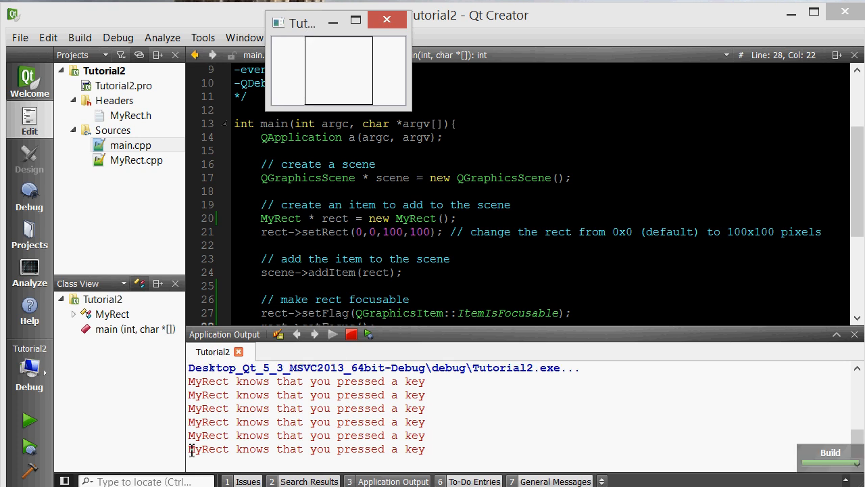
pyautogui.moveTo(281, 446)
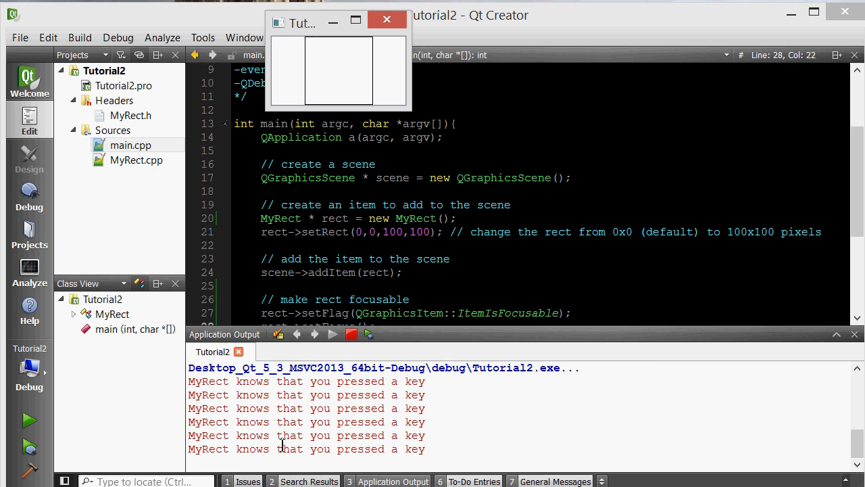
pyautogui.moveTo(854, 334)
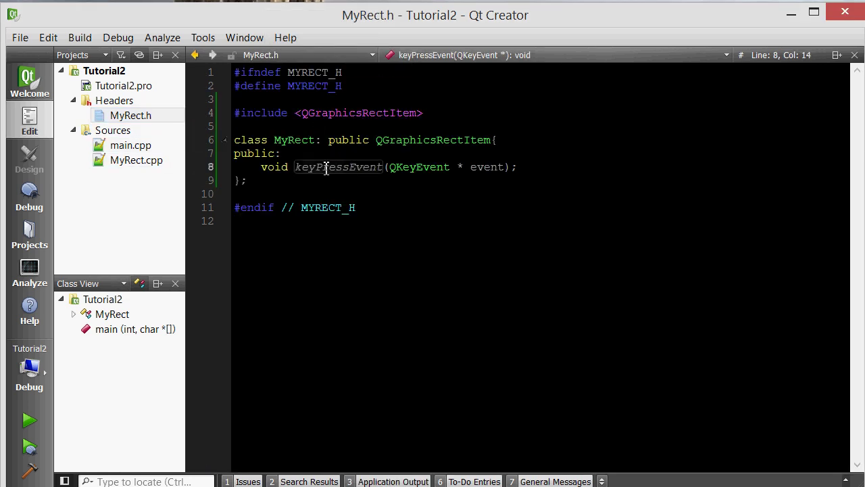
# Remove the debug line from MyRect.cpp and start if (event->key() == Qt::Key_Left)
pyautogui.click(135, 159)
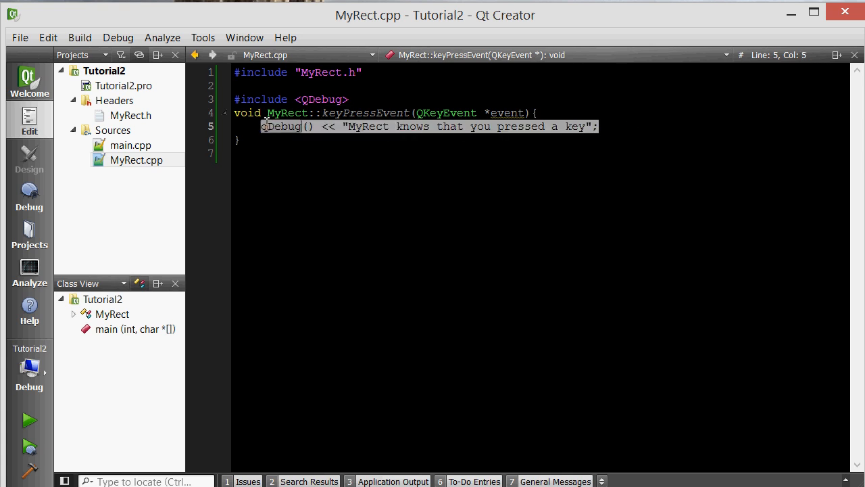
pyautogui.press('Delete')
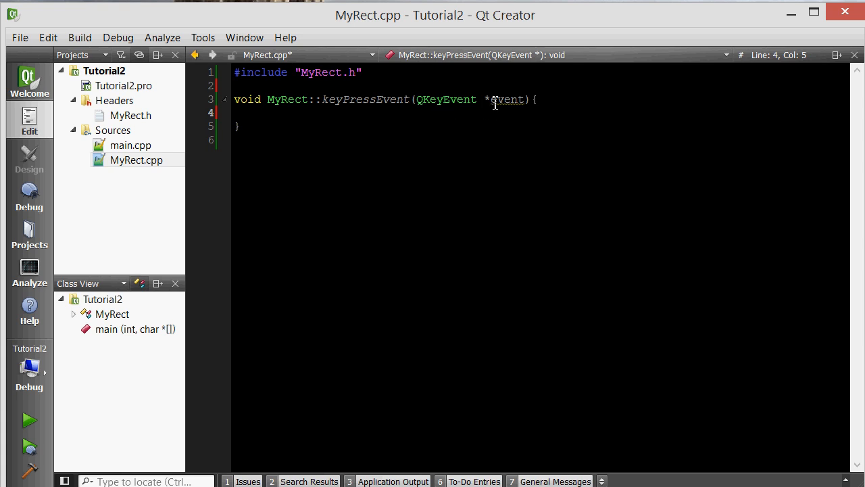
pyautogui.doubleClick(509, 100)
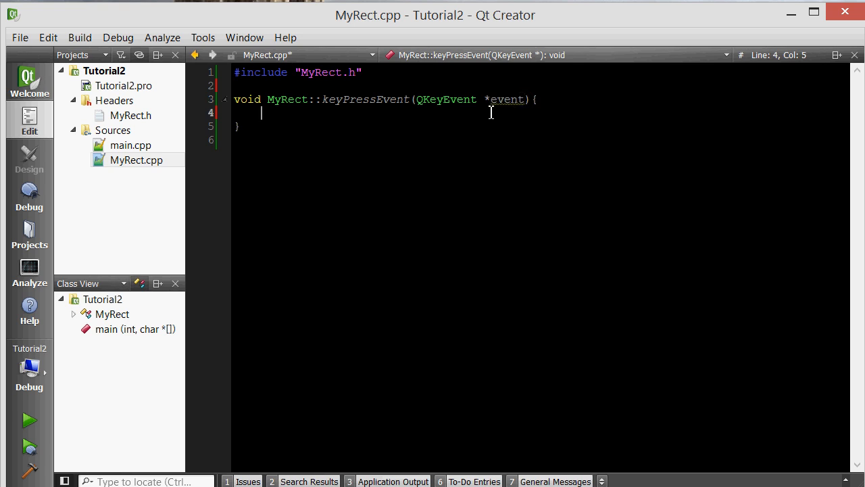
pyautogui.doubleClick(505, 100)
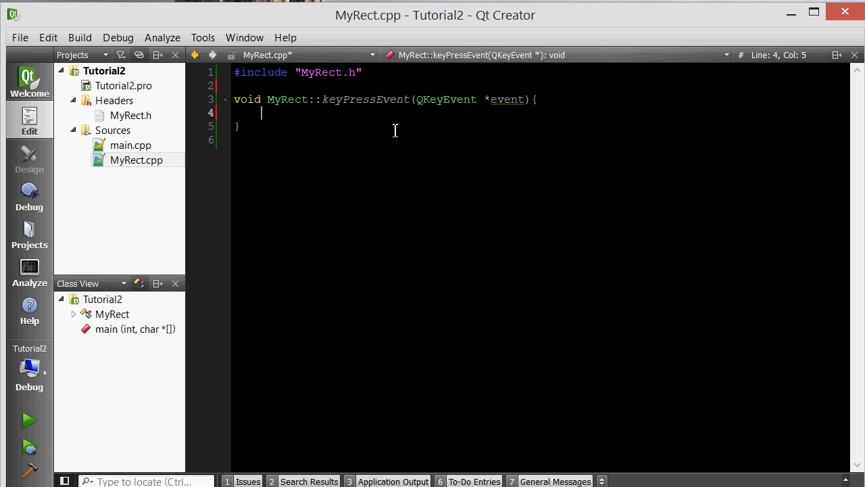
pyautogui.write('if (event)')
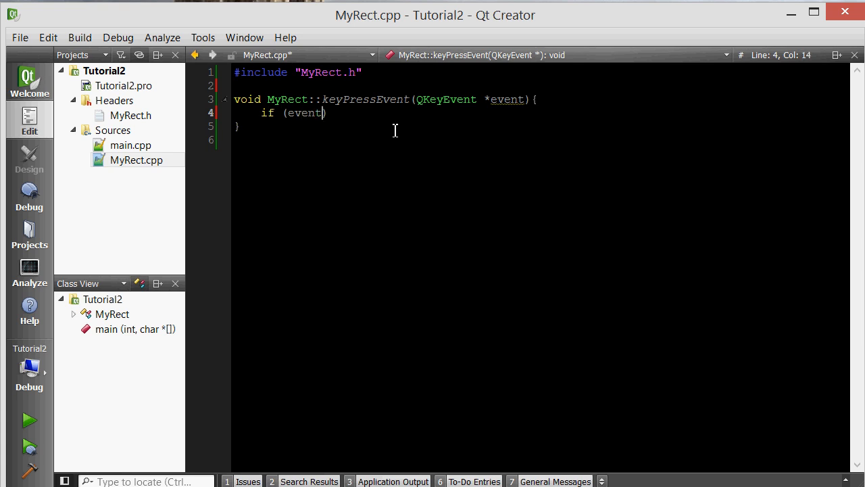
pyautogui.write('->key()')
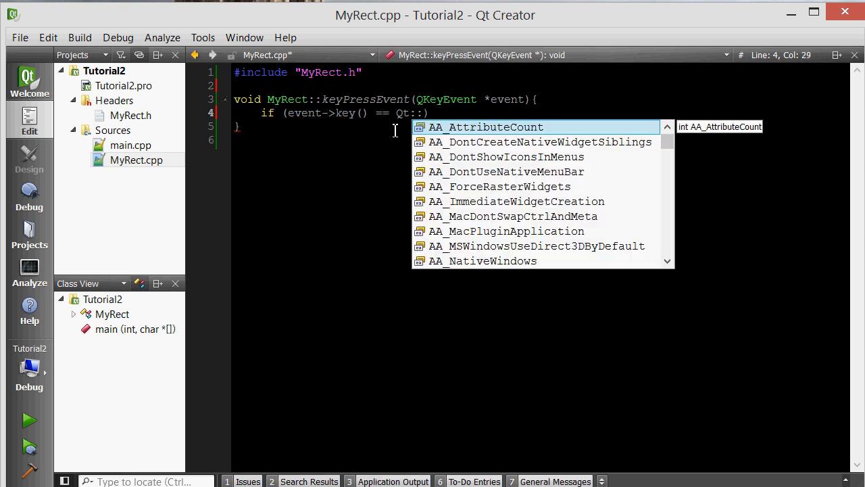
pyautogui.write('Key_Left')
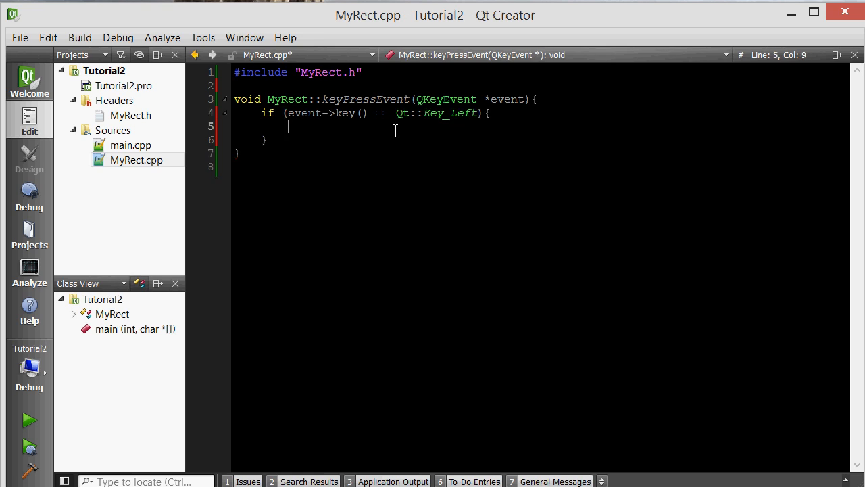
# Move the rect left with setPos(x()-10,y()); and select it for reuse in other branches
pyautogui.write('setP')
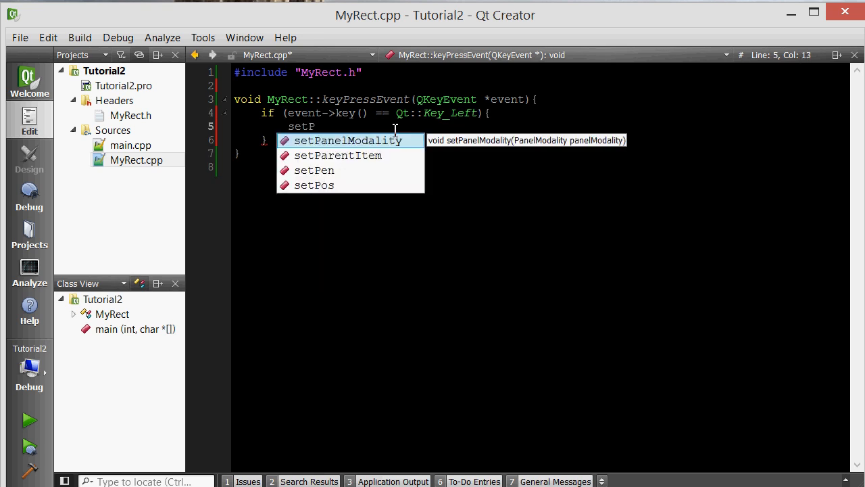
pyautogui.doubleClick(315, 184)
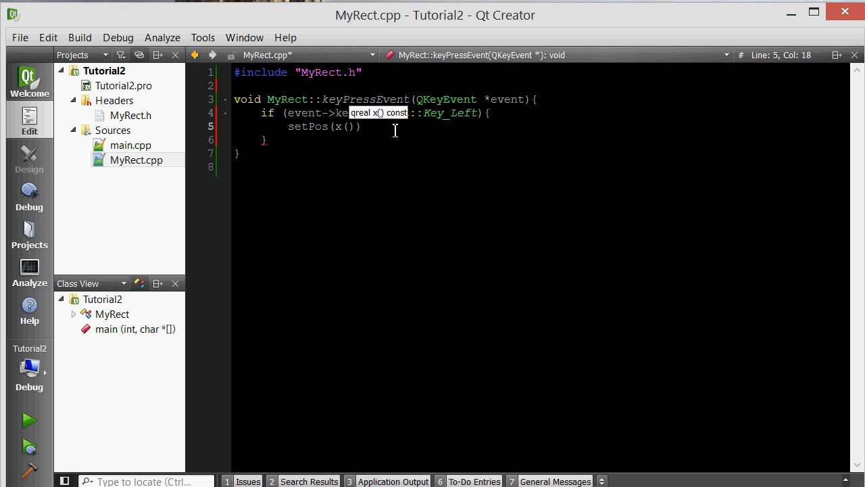
pyautogui.write('-10')
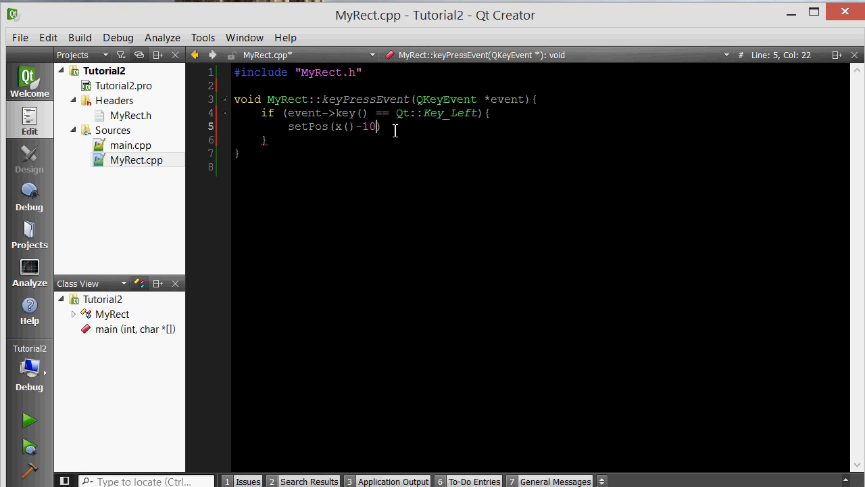
pyautogui.write(',y()')
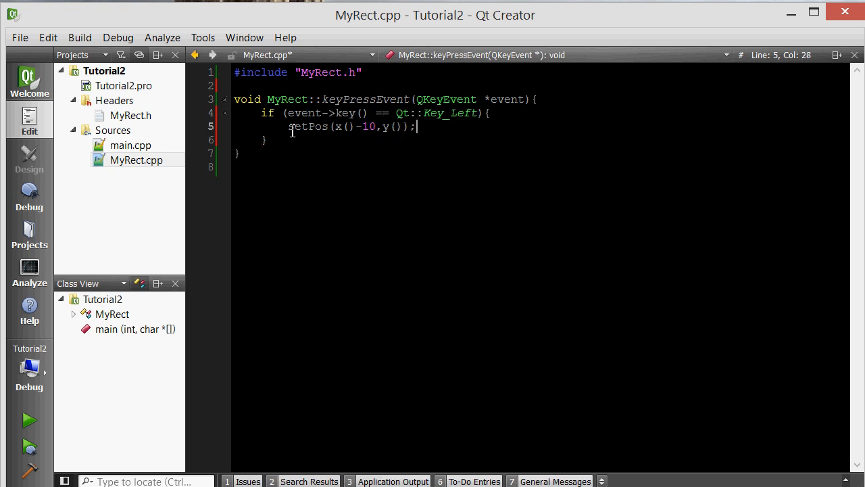
pyautogui.moveTo(283, 114); pyautogui.dragTo(265, 139)
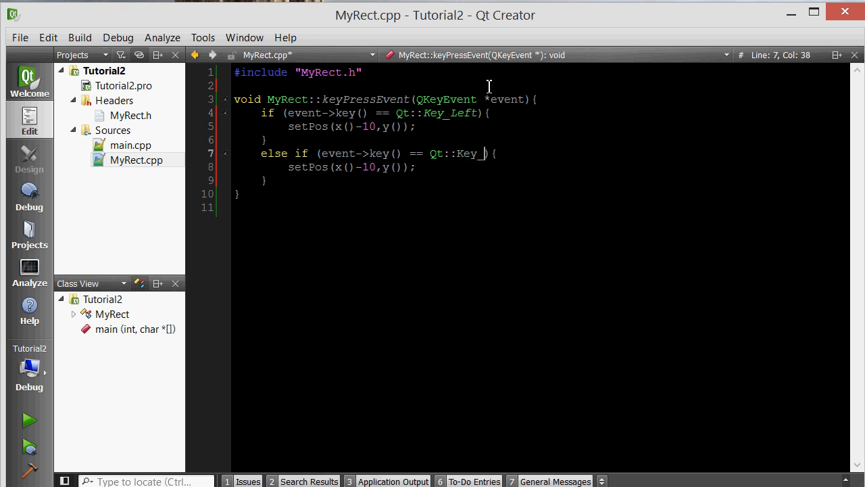
# Fill in Key_Right, Key_Up and Key_Down branches moving the rect by 10 horizontally and vertically
pyautogui.write('Right')
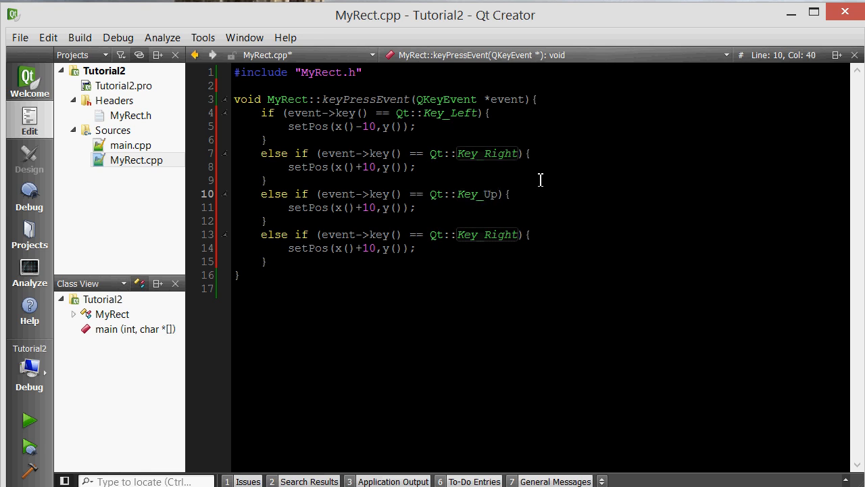
pyautogui.click(498, 194)
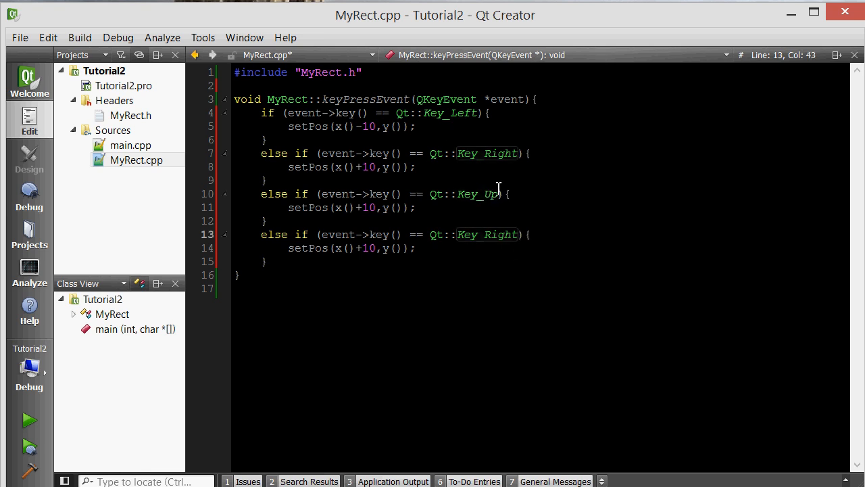
pyautogui.write('Key_Down')
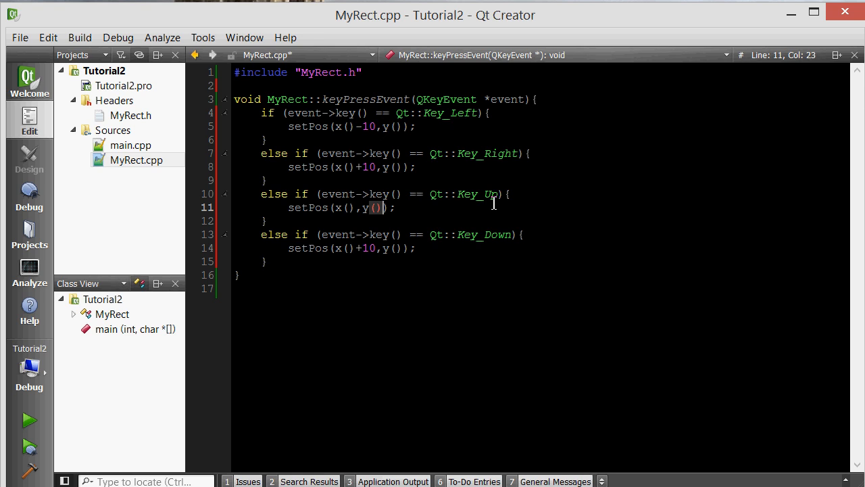
pyautogui.write('-10')
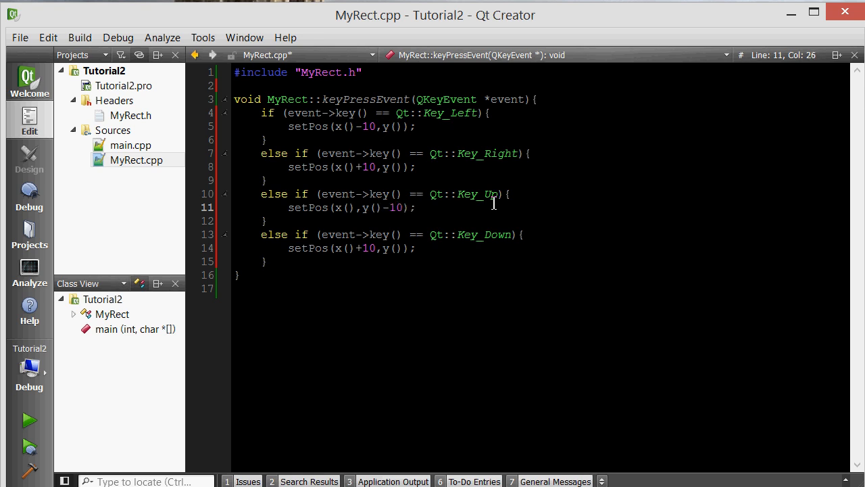
pyautogui.click(130, 115)
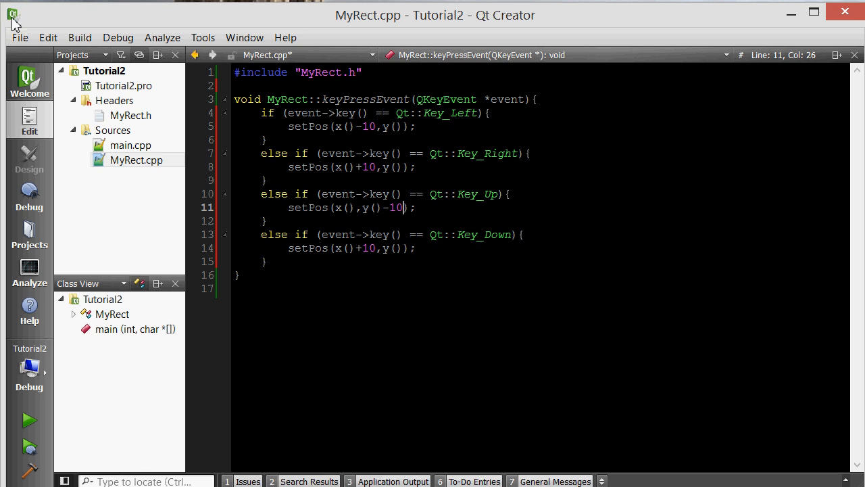
pyautogui.moveTo(303, 26)
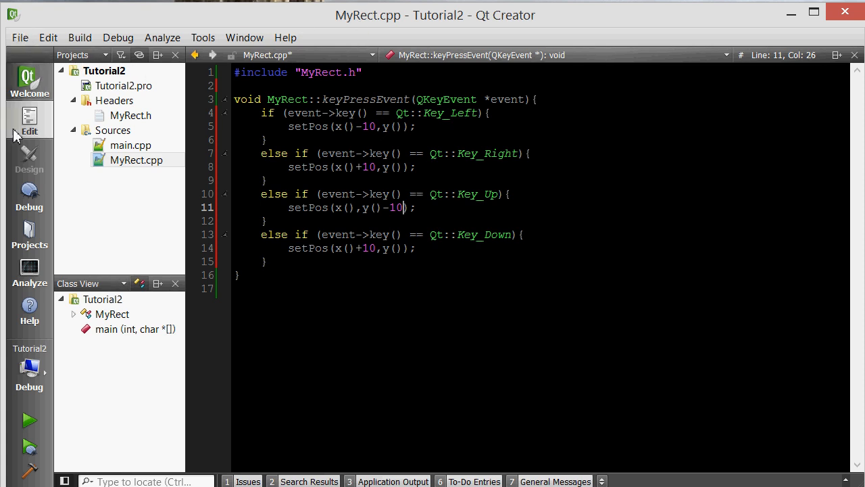
pyautogui.moveTo(21, 206)
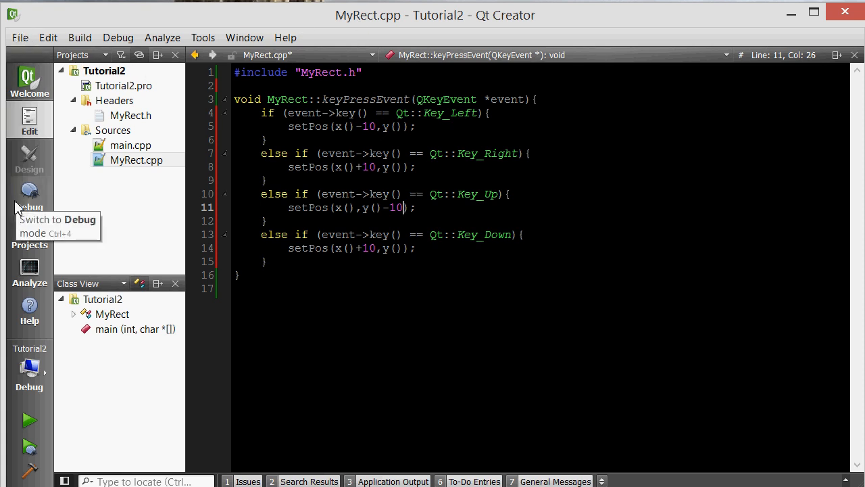
pyautogui.moveTo(21, 132)
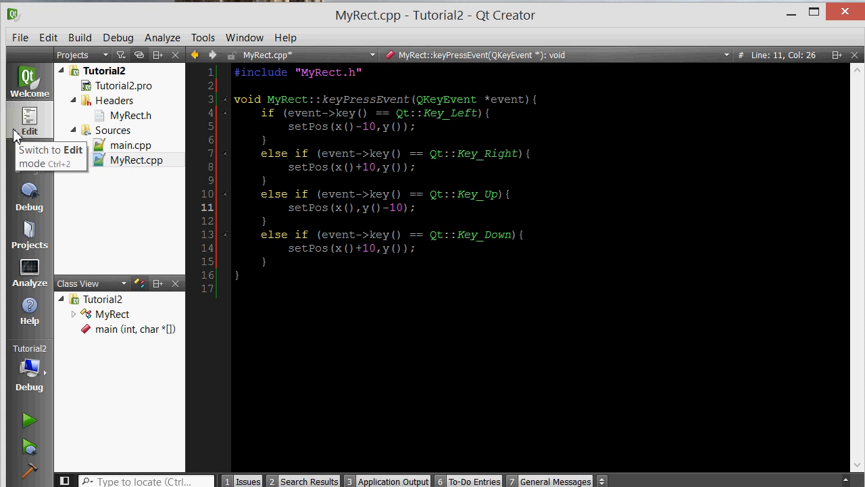
pyautogui.moveTo(495, 235)
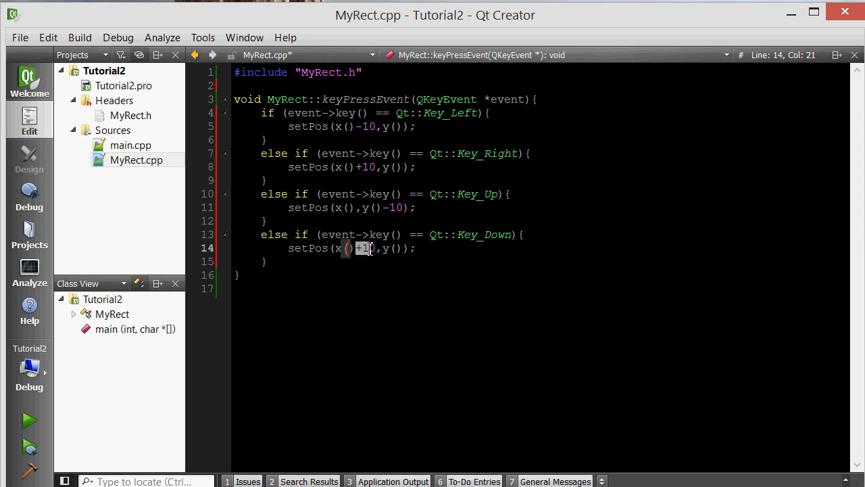
pyautogui.press('Backspace')
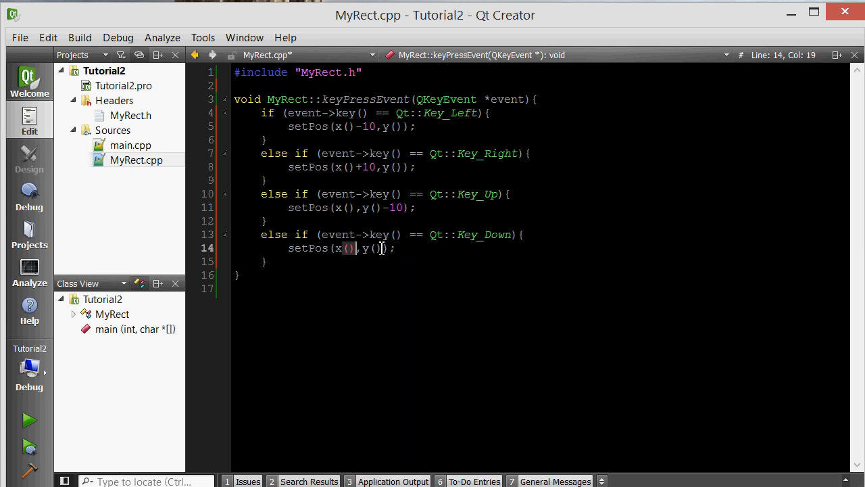
pyautogui.write('+10')
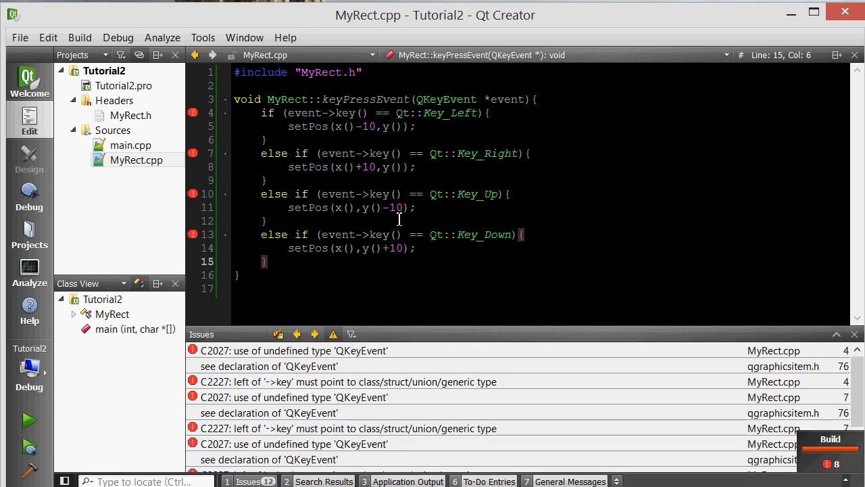
pyautogui.moveTo(459, 216)
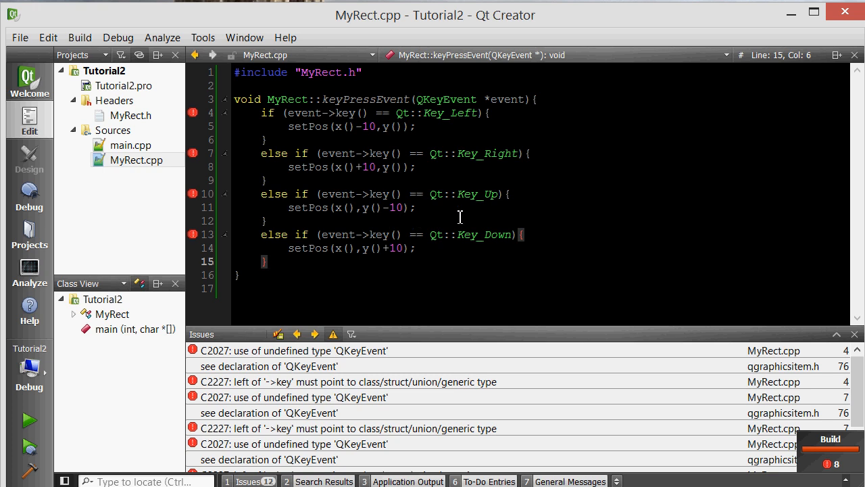
pyautogui.moveTo(352, 360)
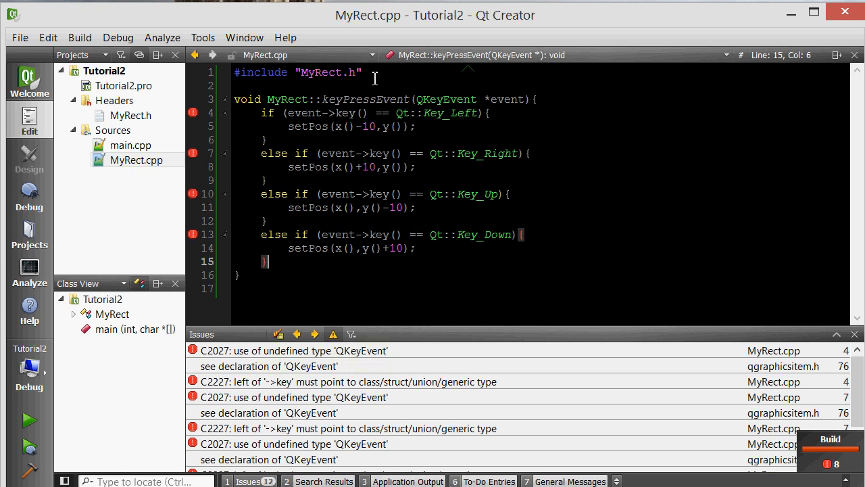
# Add #include <QKeyEvent> to MyRect.cpp so Tutorial2 builds and runs
pyautogui.write('#include <Q')
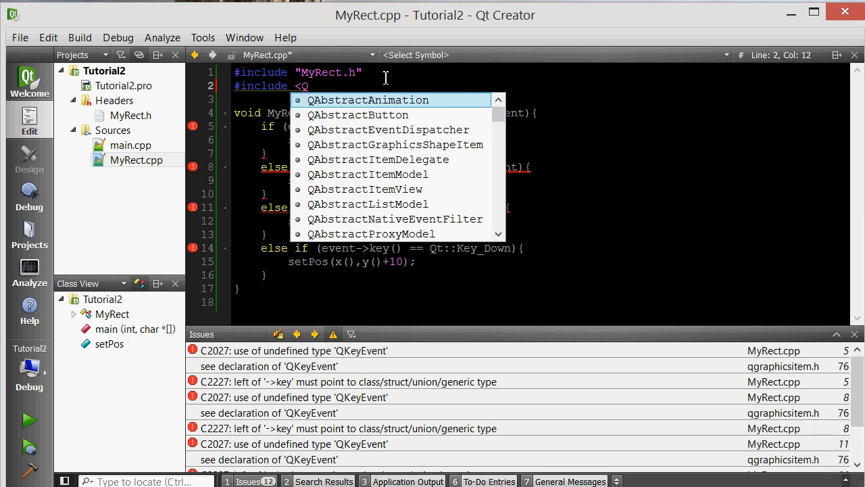
pyautogui.write('KeyEvent>')
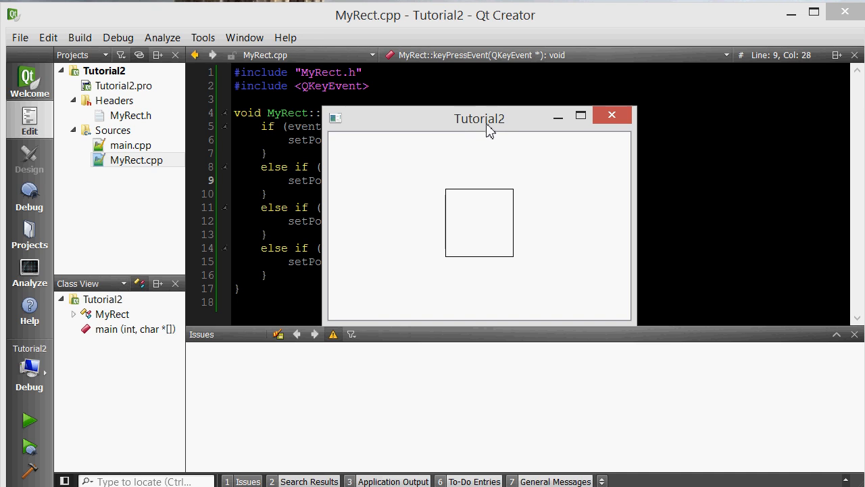
# Circle QGraphicsView and QGraphicsScene and join them with an arrow from view to scene
pyautogui.moveTo(479, 119); pyautogui.dragTo(487, 100)
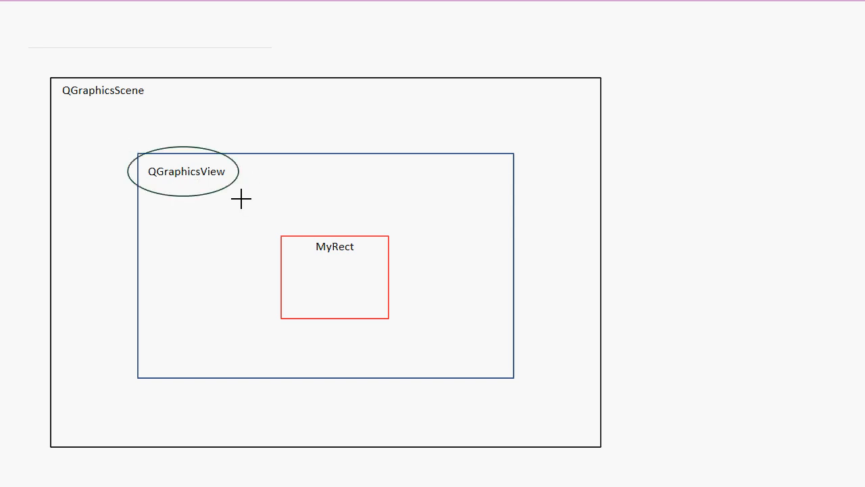
pyautogui.moveTo(240, 196)
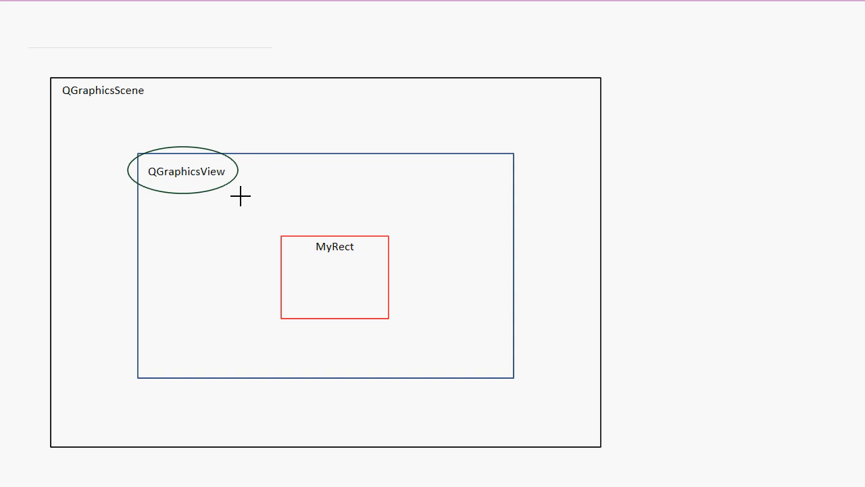
pyautogui.click(184, 170)
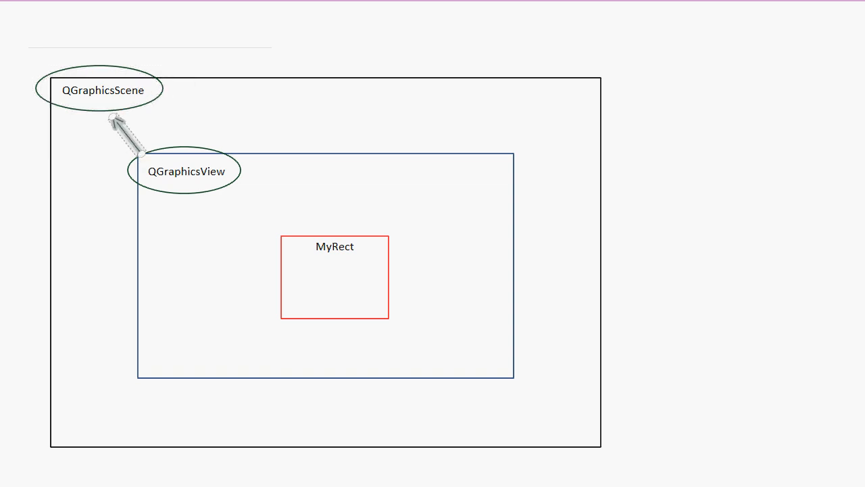
pyautogui.moveTo(312, 259)
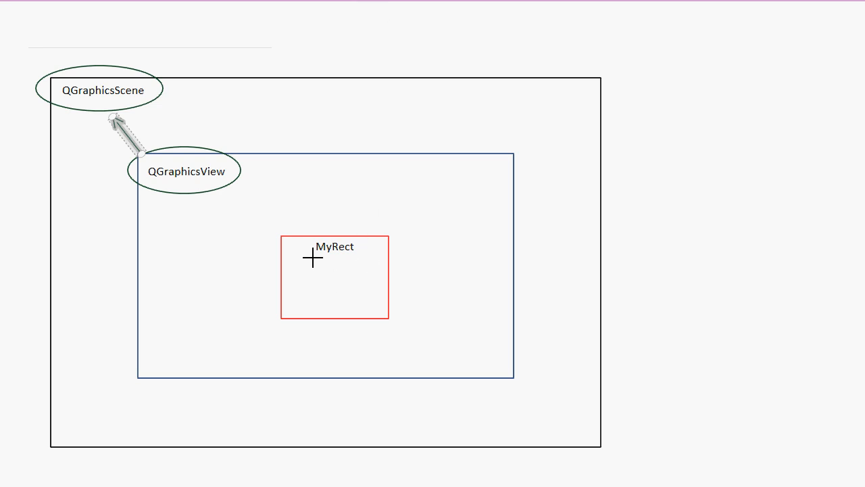
pyautogui.moveTo(303, 235)
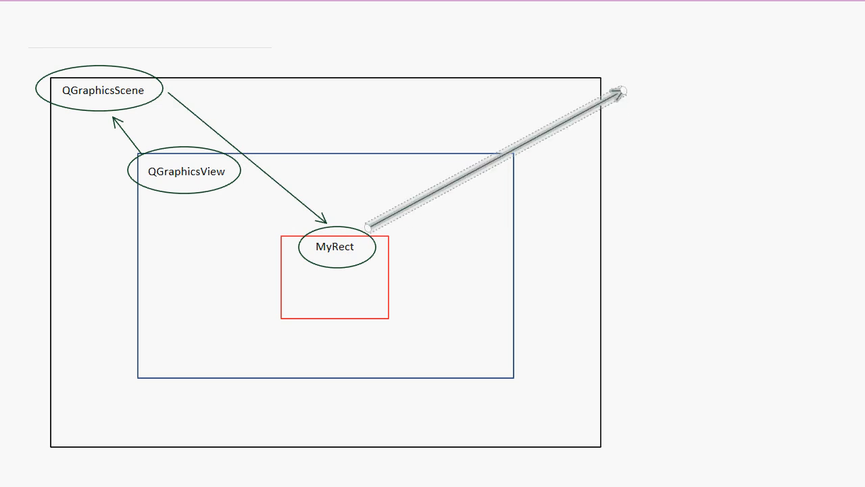
# Type the note keyPressEvent(QKeyEvent * event) beside the arrow from MyRect
pyautogui.write('keyEv')
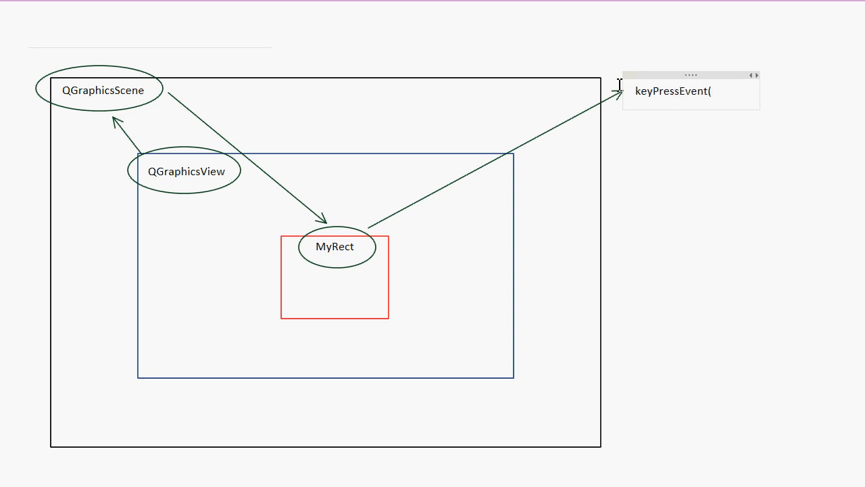
pyautogui.write(')')
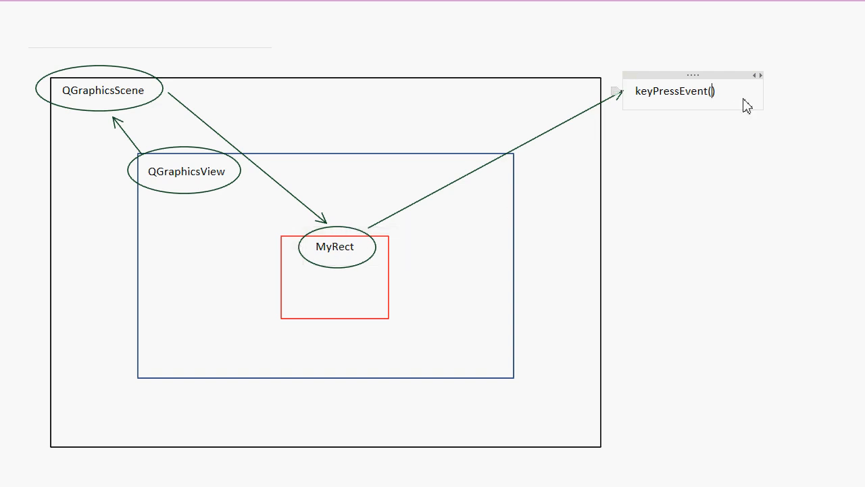
pyautogui.write('QKeyEvent * event')
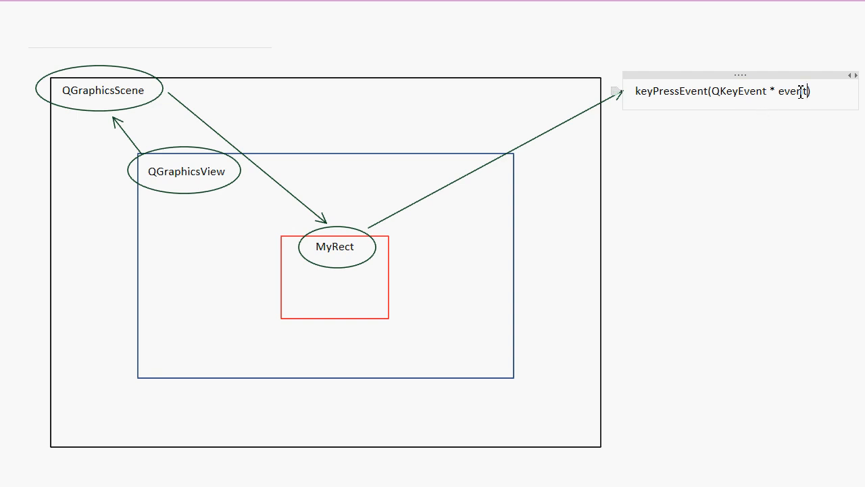
pyautogui.doubleClick(792, 92)
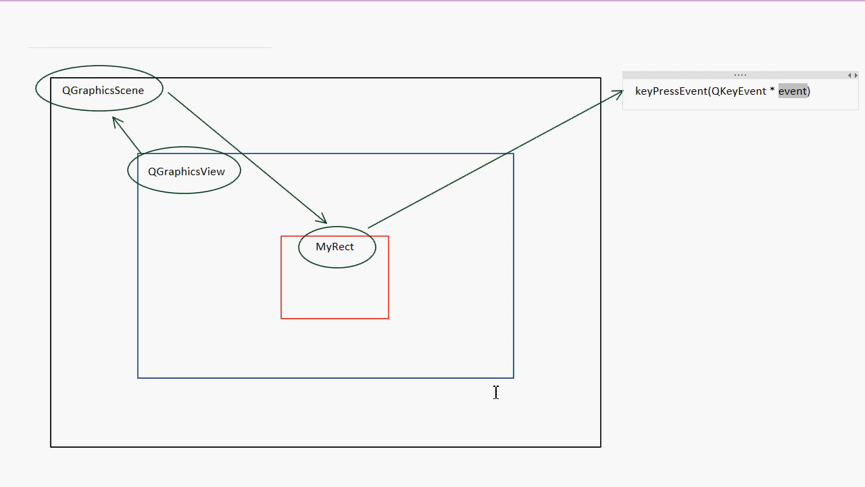
pyautogui.moveTo(434, 400)
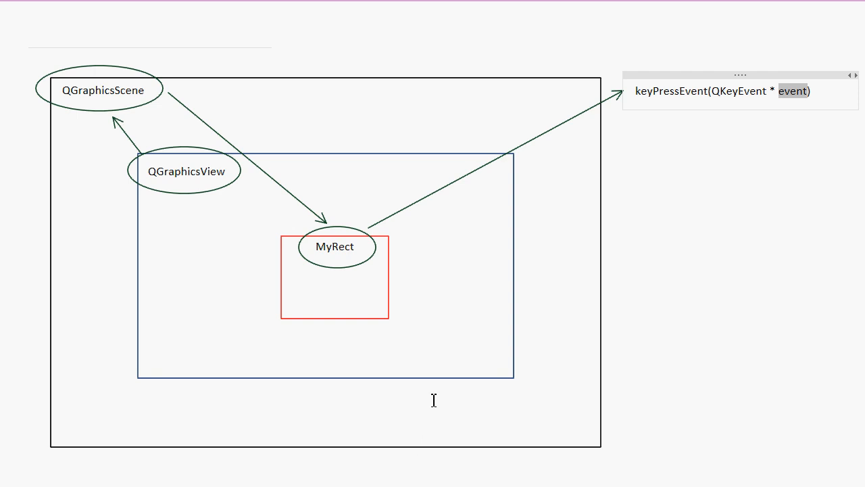
pyautogui.moveTo(454, 392)
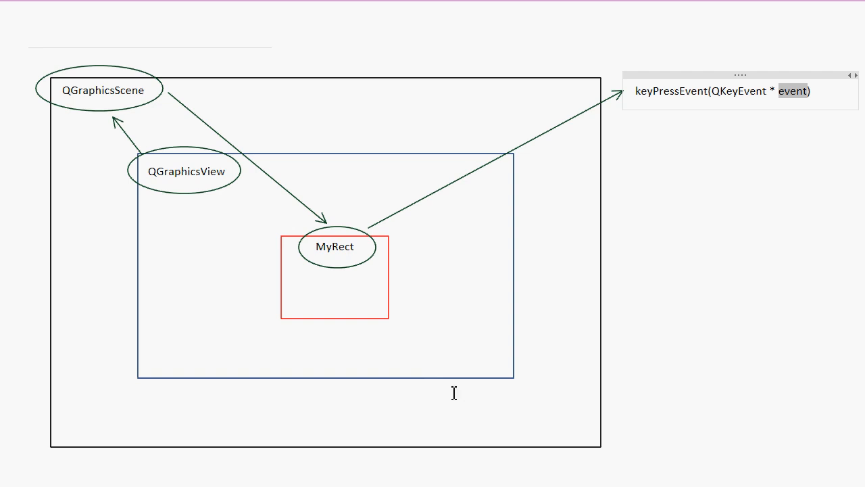